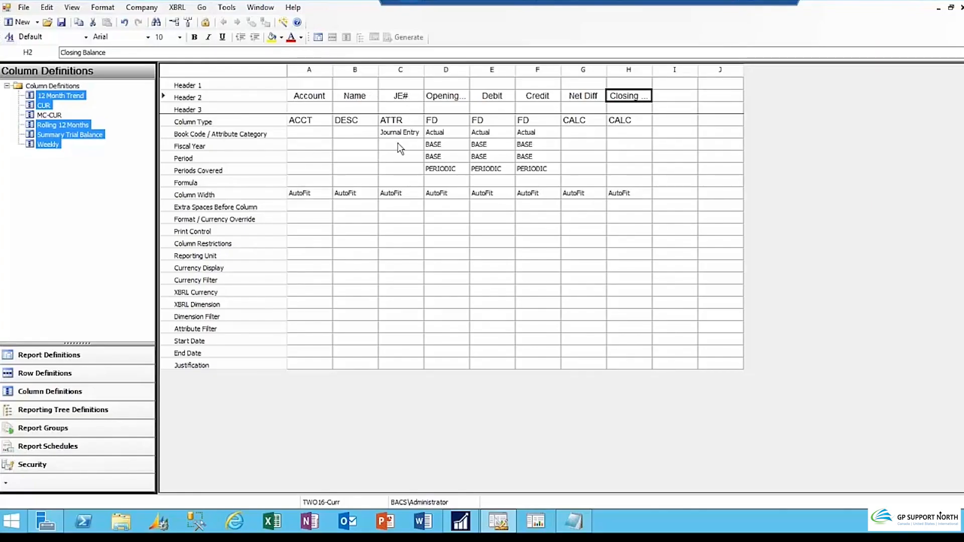
pyautogui.moveTo(403, 139)
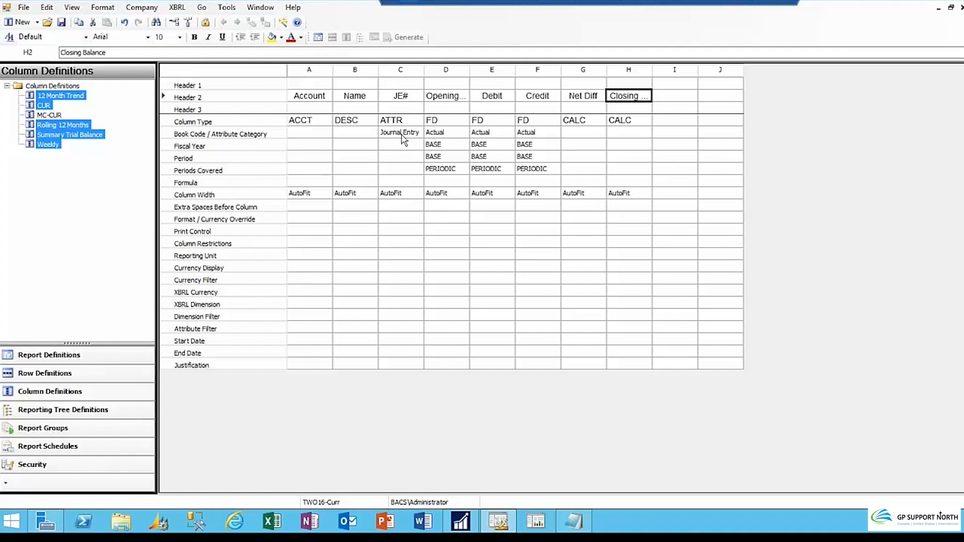
# Step: Set the Opening Balance column's periods covered to YTD/BB (year to date, beginning balance)
pyautogui.click(445, 95)
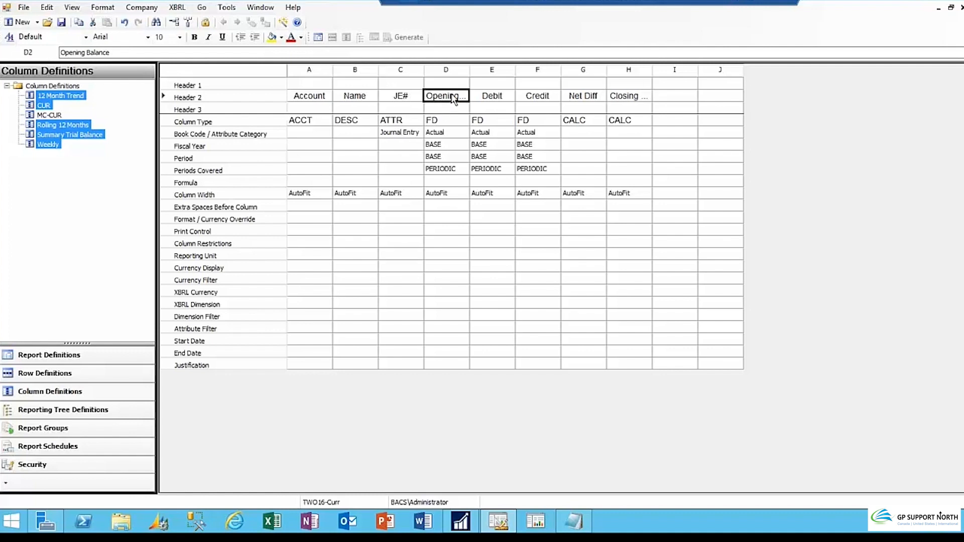
pyautogui.click(445, 69)
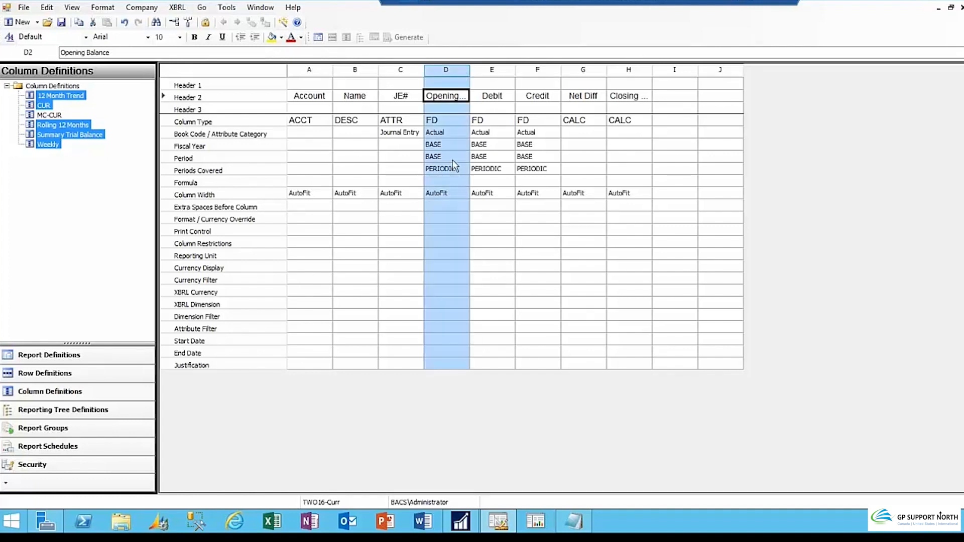
pyautogui.click(445, 169)
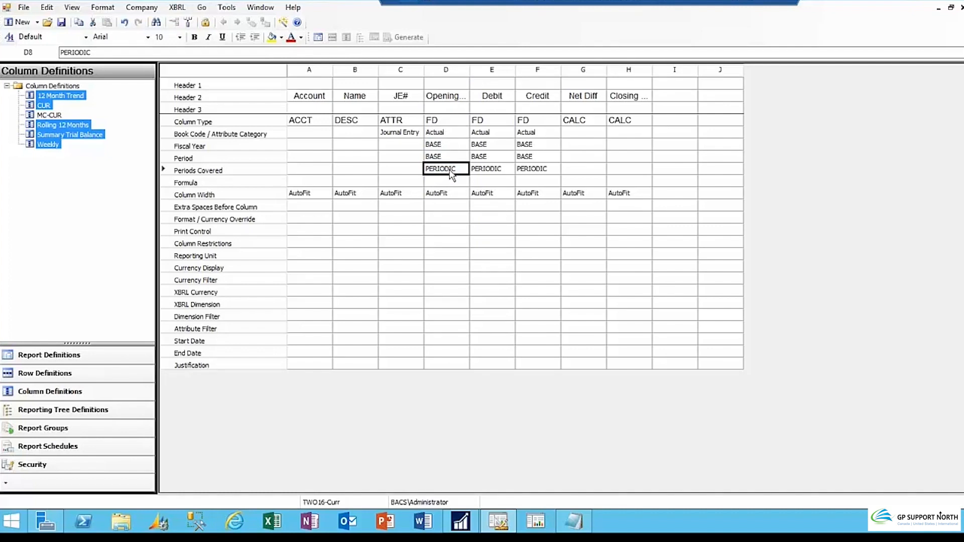
pyautogui.click(464, 169)
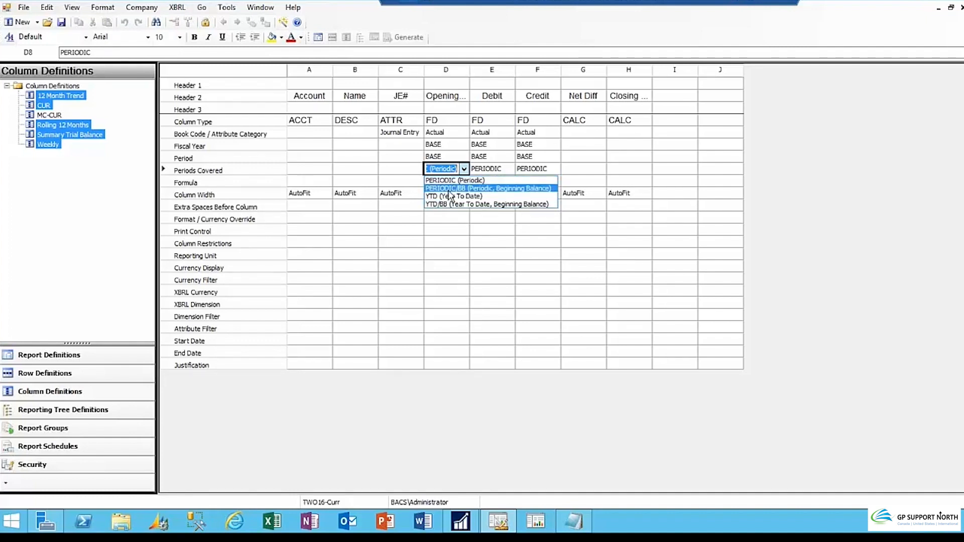
pyautogui.moveTo(453, 205)
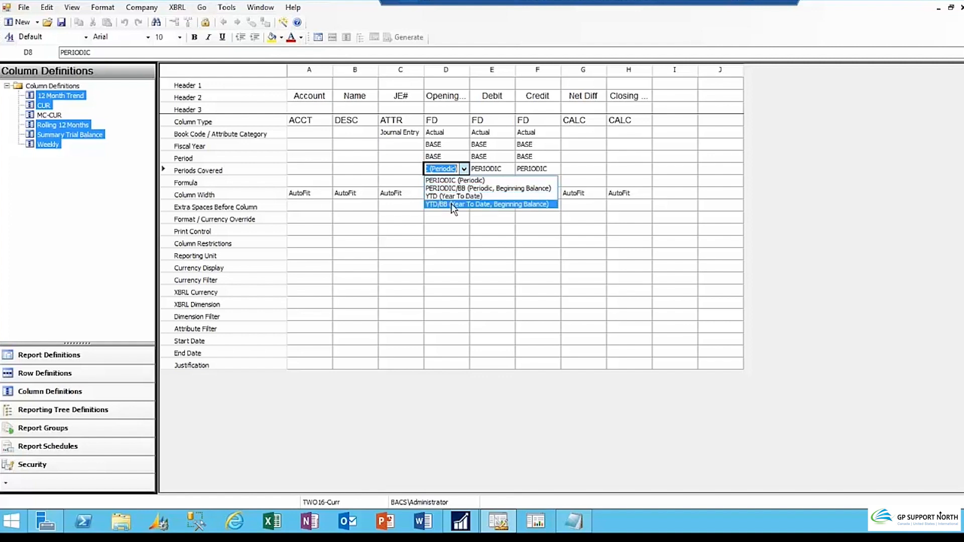
pyautogui.click(488, 205)
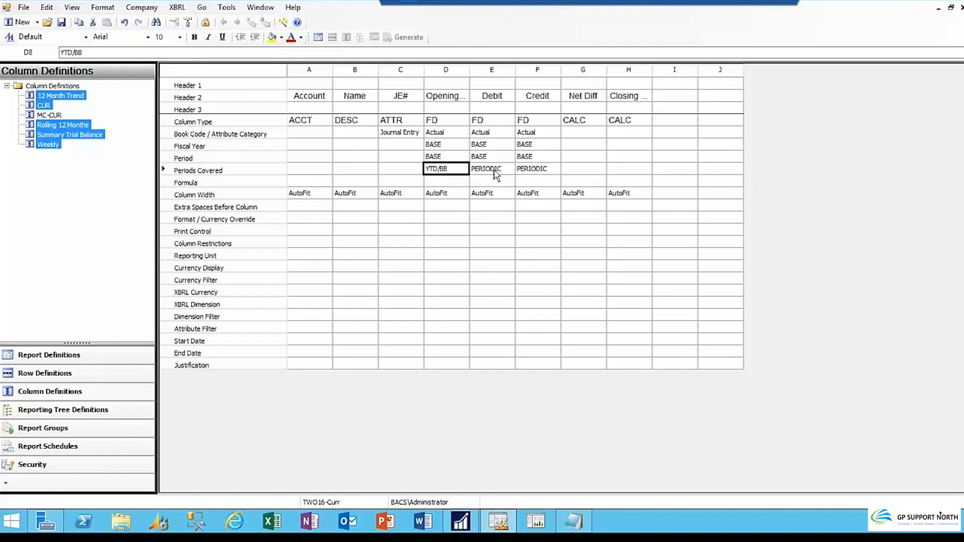
pyautogui.click(536, 169)
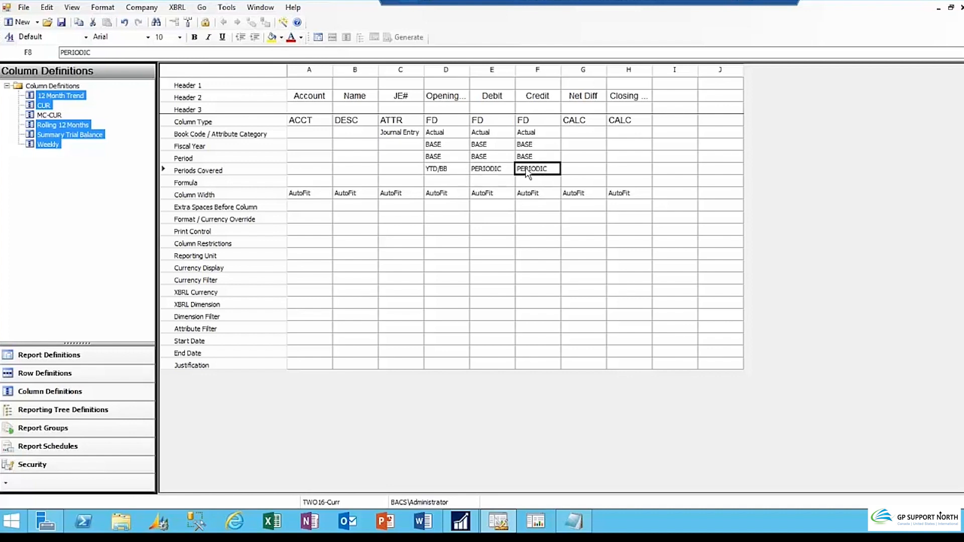
# Step: Enter 1:BASE as the period for both the Debit and Credit columns
pyautogui.click(491, 157)
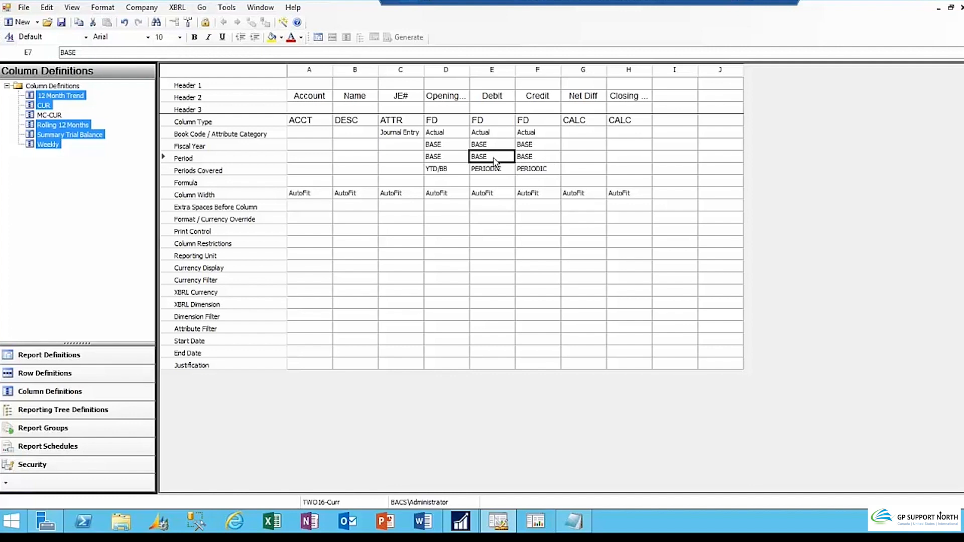
pyautogui.tripleClick(68, 52)
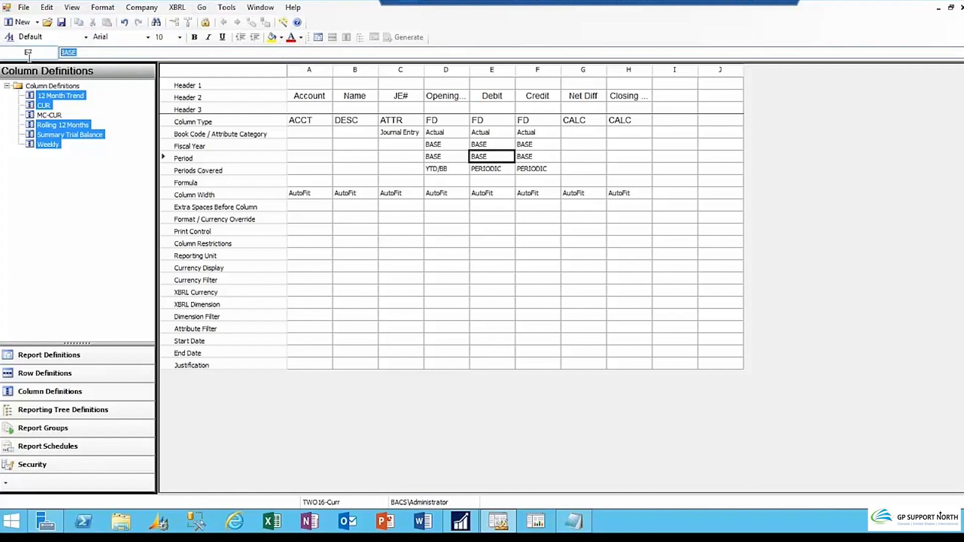
pyautogui.click(491, 156)
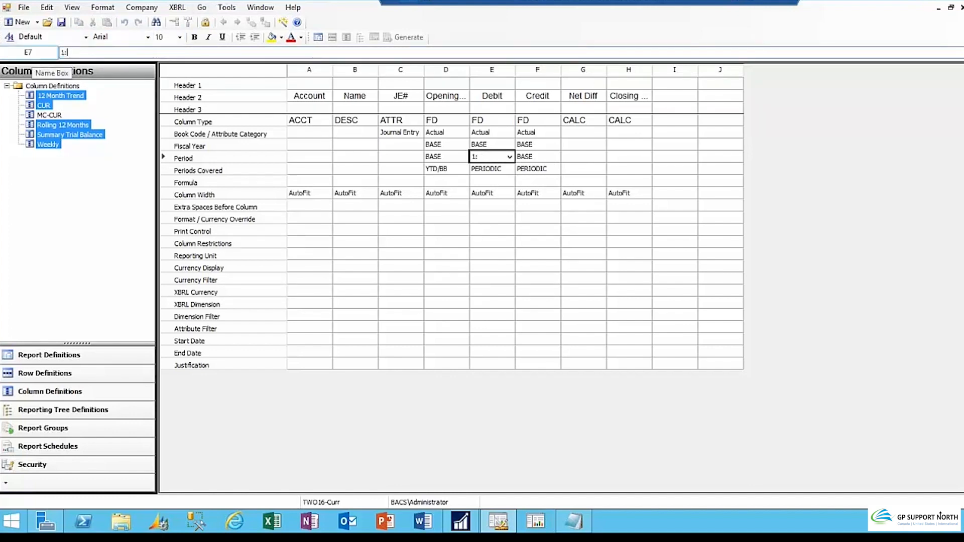
pyautogui.write('bas')
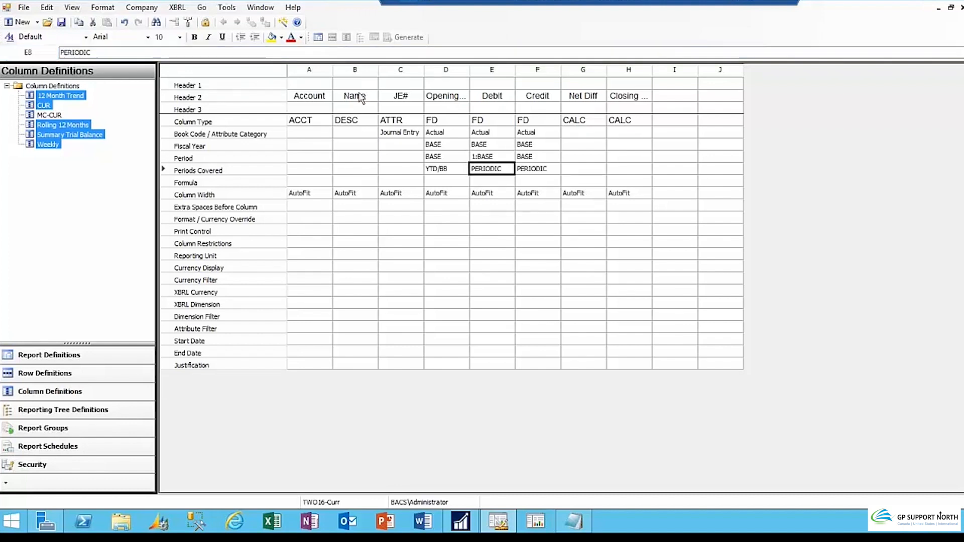
pyautogui.click(537, 156)
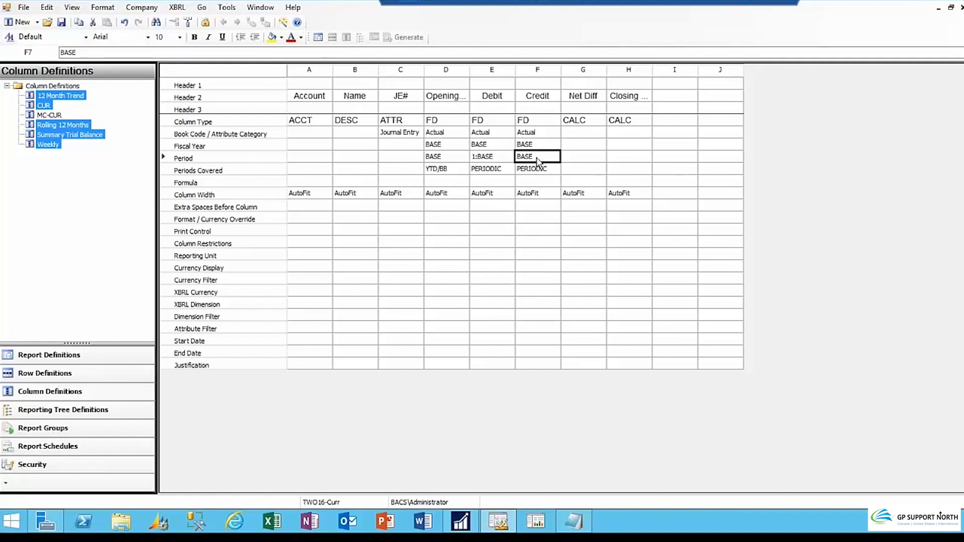
pyautogui.moveTo(474, 170)
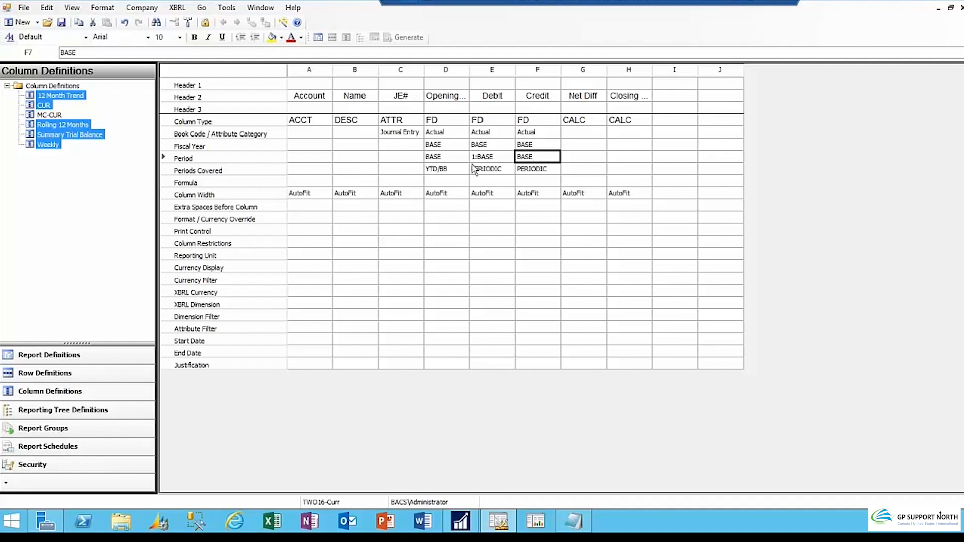
pyautogui.moveTo(480, 167)
pyautogui.write('1:base')
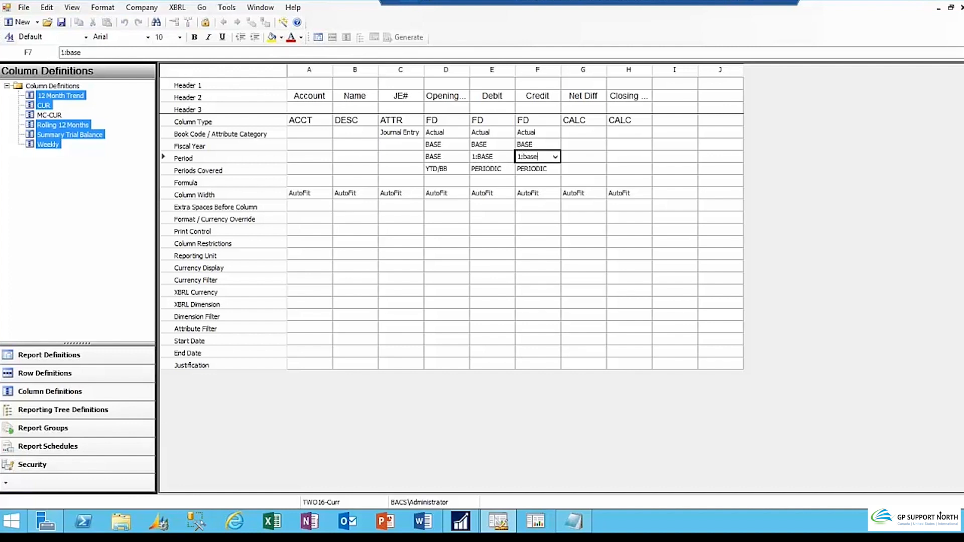
pyautogui.click(537, 169)
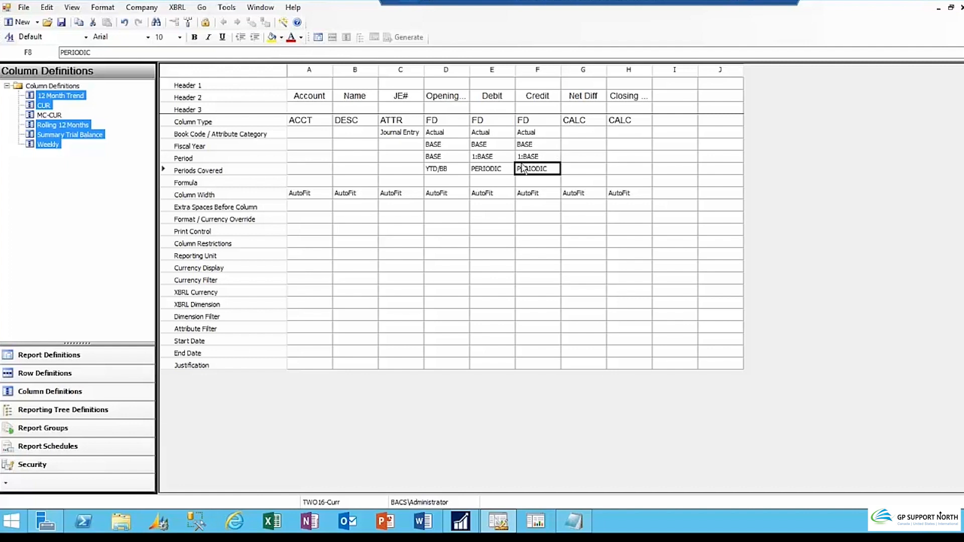
pyautogui.click(492, 70)
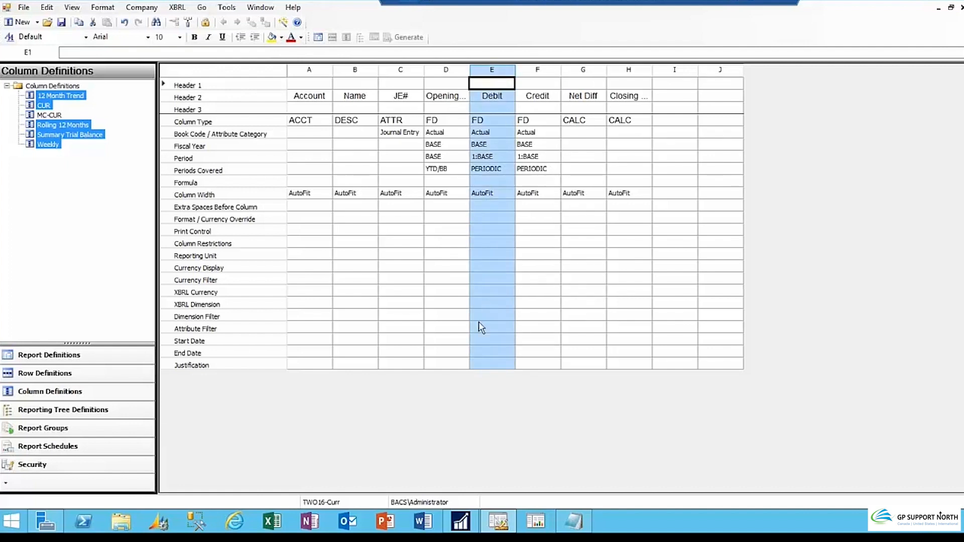
pyautogui.moveTo(503, 266)
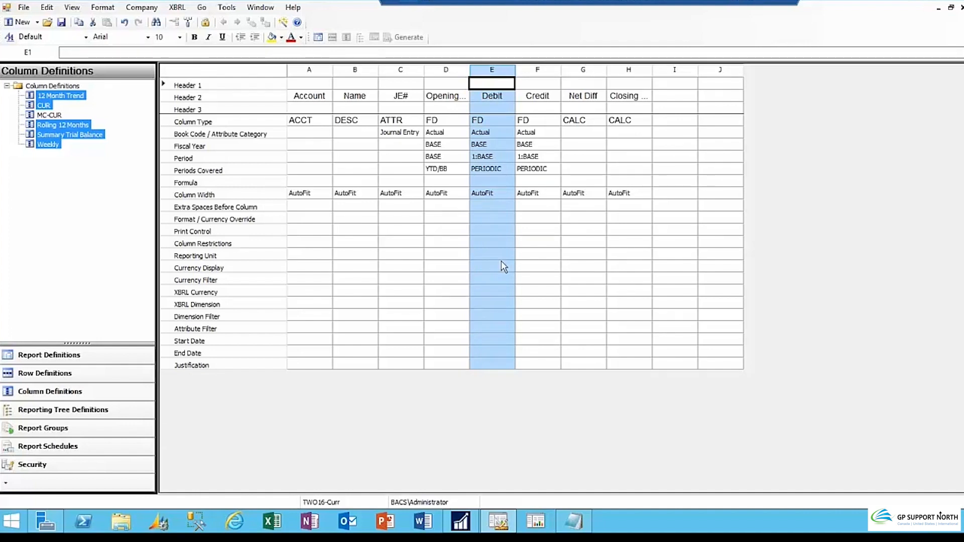
pyautogui.click(492, 242)
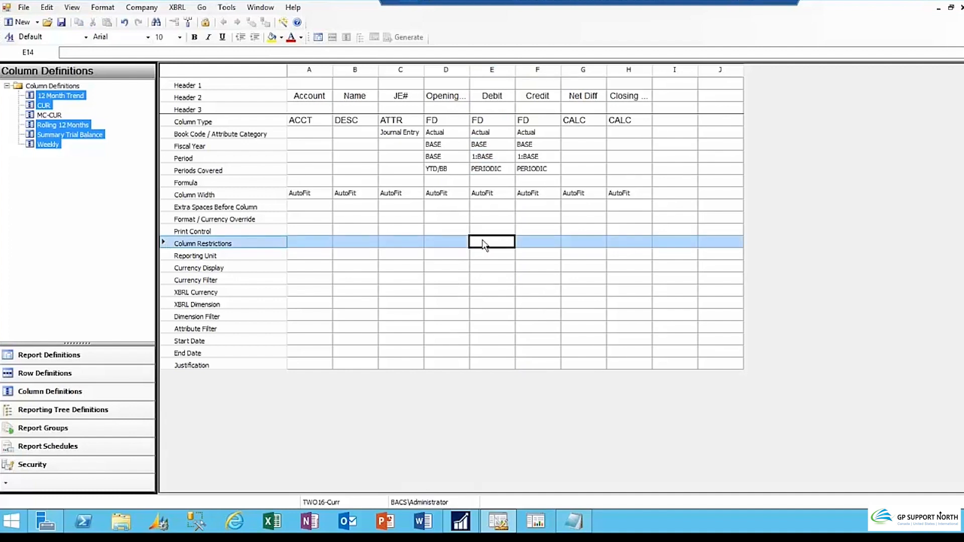
# Step: Restrict the Debit column to DR amounts and the Credit column to CR amounts
pyautogui.doubleClick(491, 242)
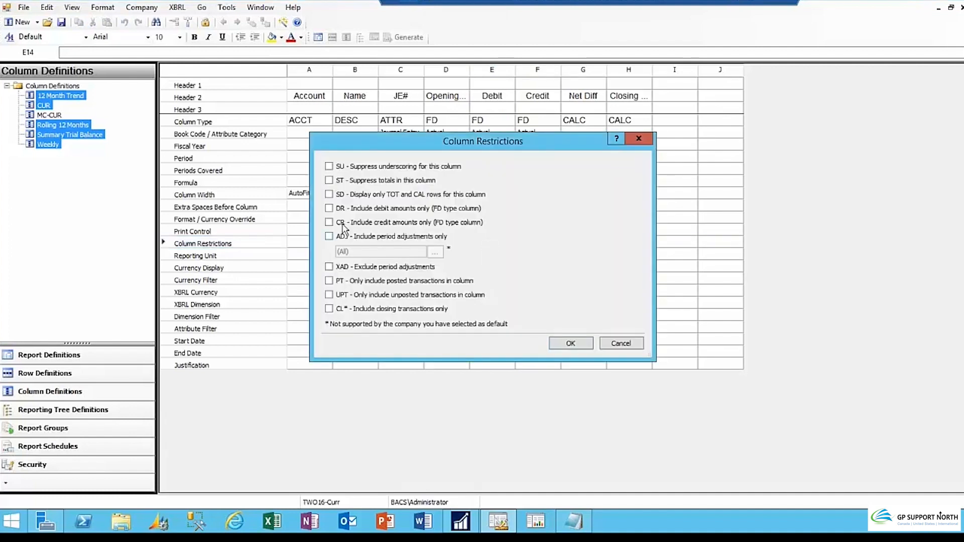
pyautogui.click(329, 208)
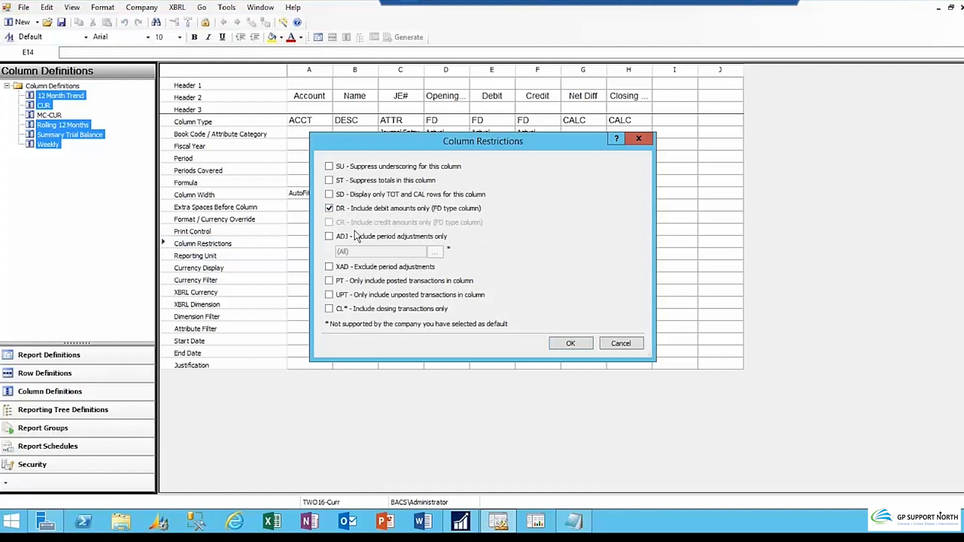
pyautogui.moveTo(379, 174)
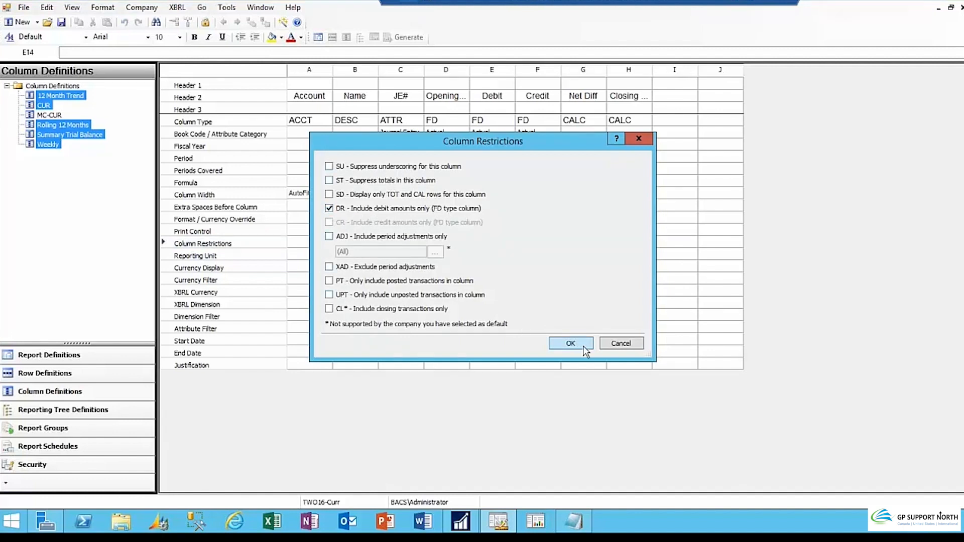
pyautogui.click(569, 343)
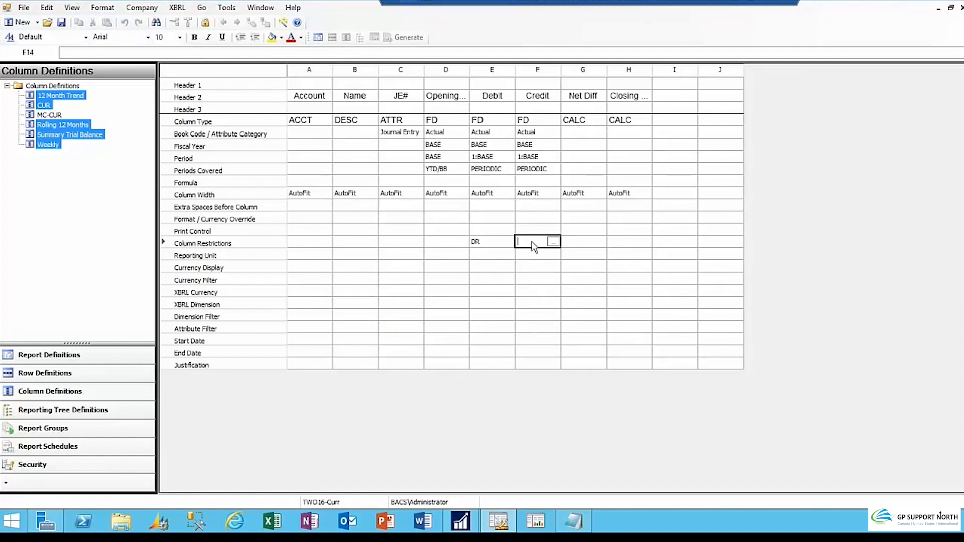
pyautogui.click(553, 242)
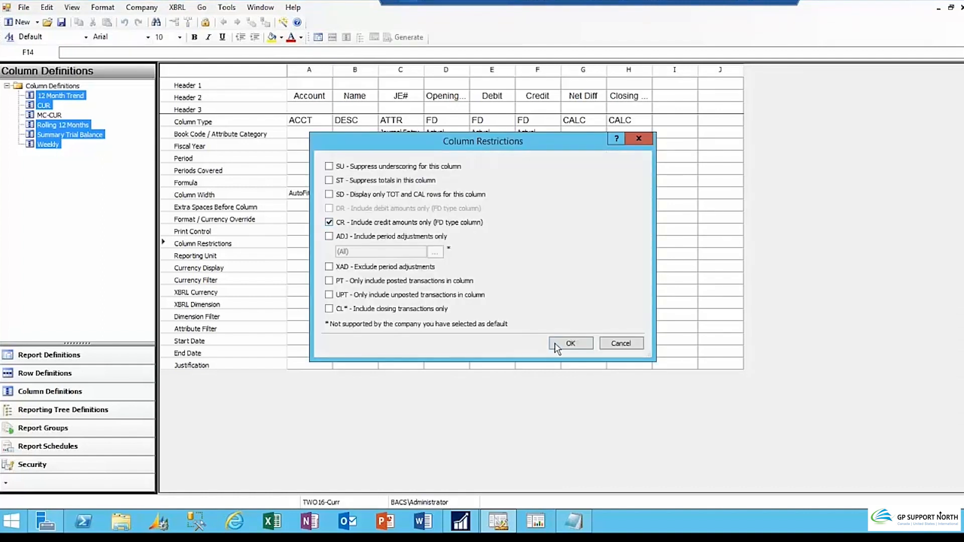
pyautogui.click(569, 343)
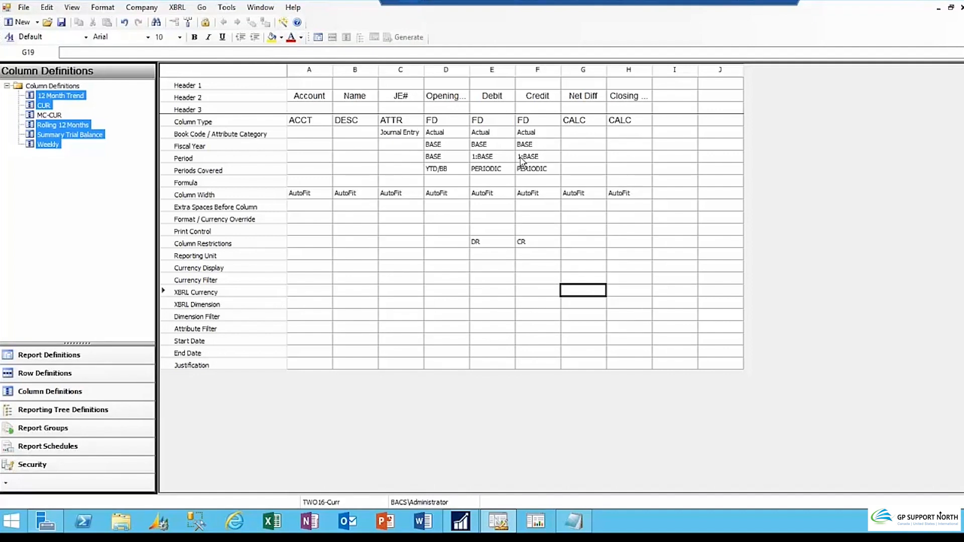
pyautogui.moveTo(561, 161)
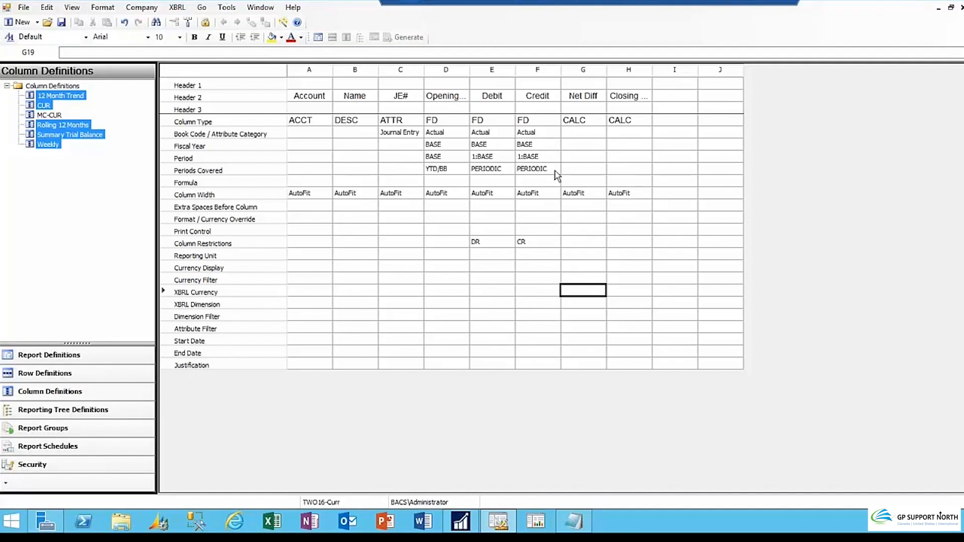
# Step: Enter the formula E+F in the Net Diff column's Formula cell
pyautogui.click(583, 156)
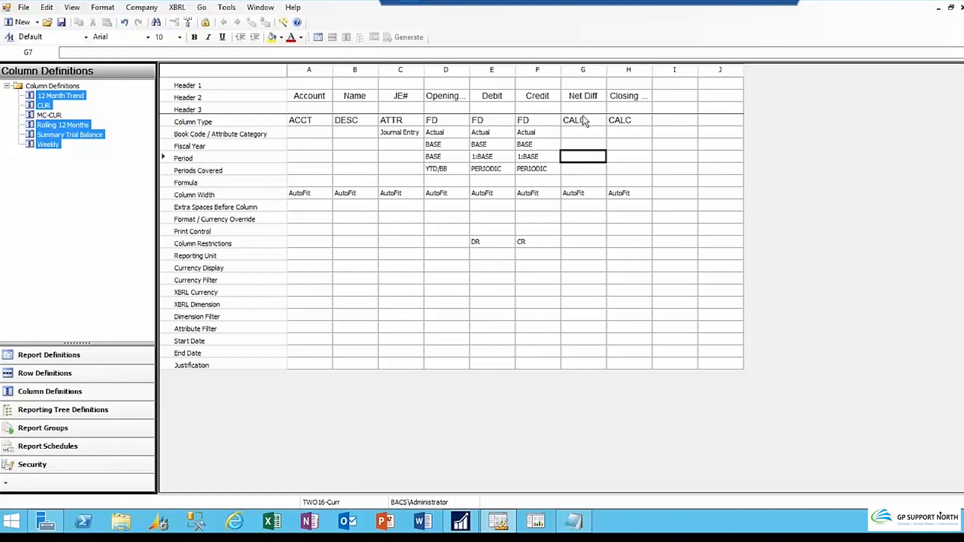
pyautogui.click(582, 120)
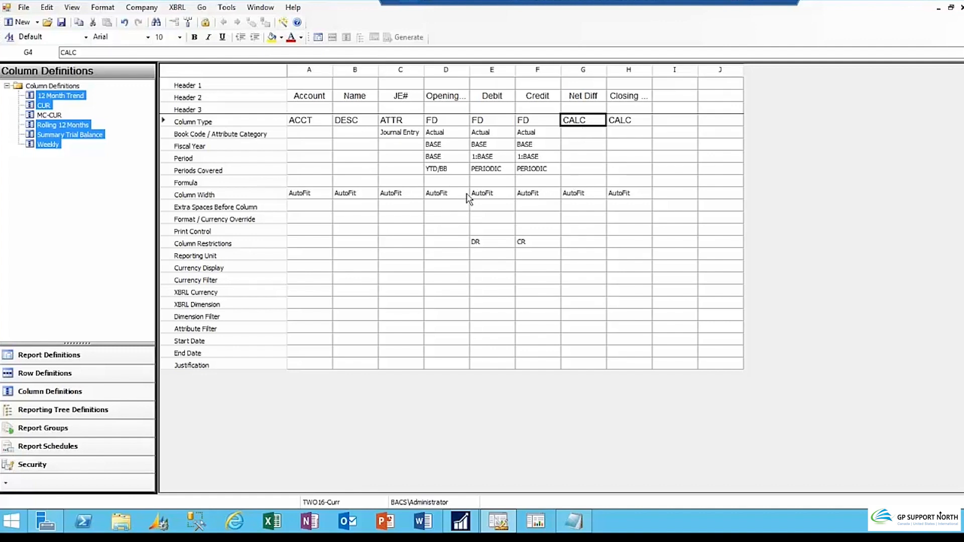
pyautogui.click(583, 181)
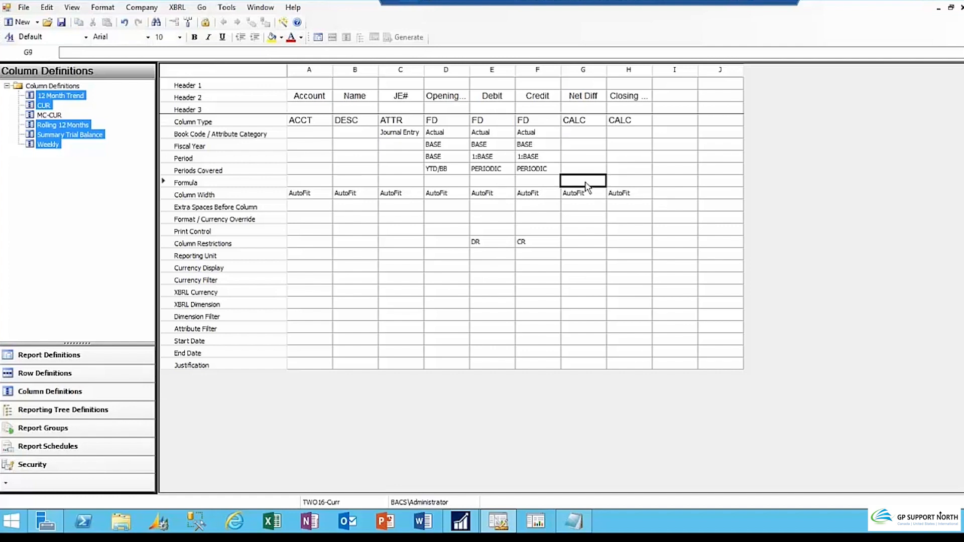
pyautogui.moveTo(506, 106)
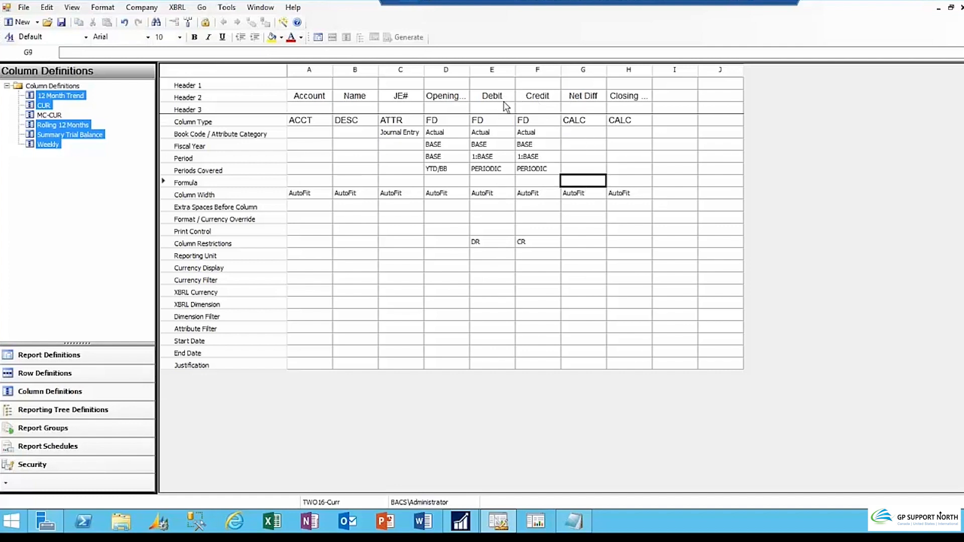
pyautogui.moveTo(537, 101)
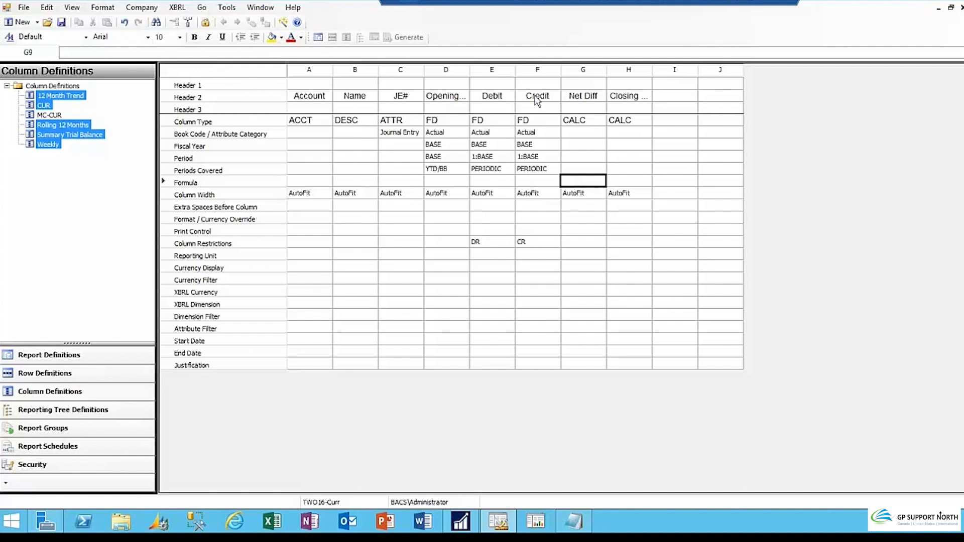
pyautogui.click(537, 70)
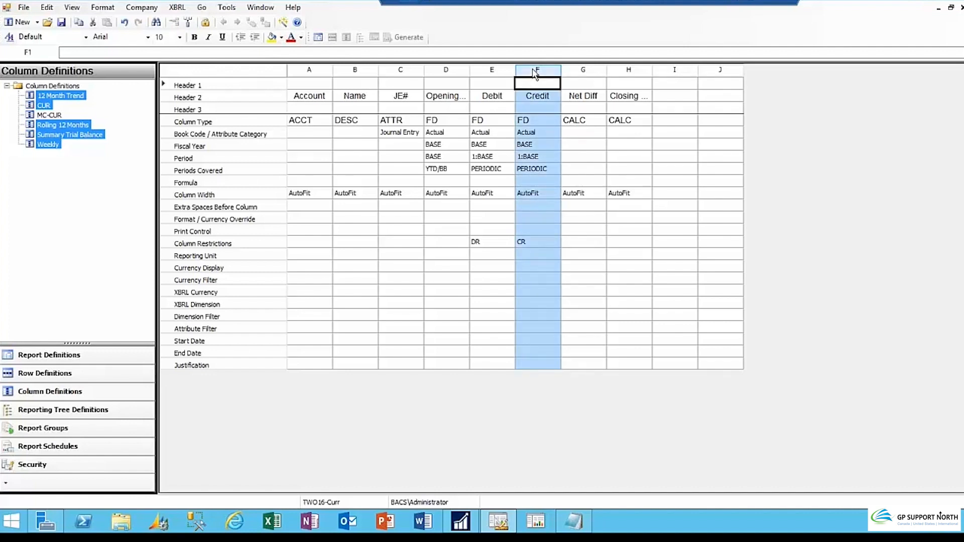
pyautogui.click(582, 169)
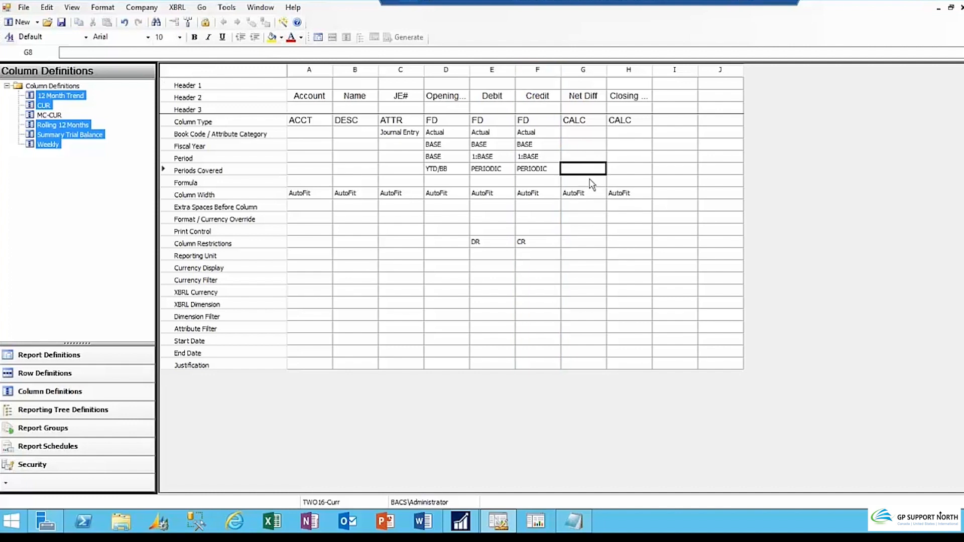
pyautogui.click(583, 181)
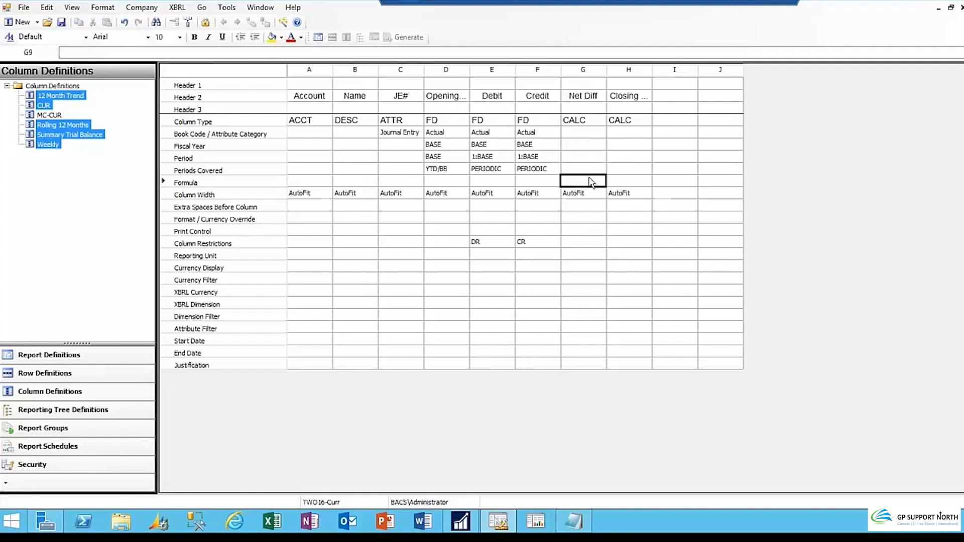
pyautogui.write('e+')
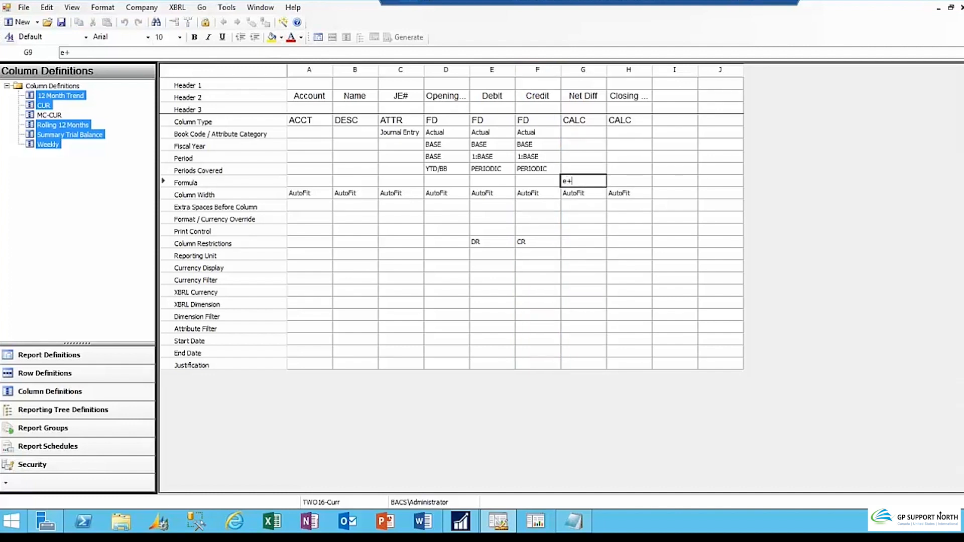
pyautogui.press('Return')
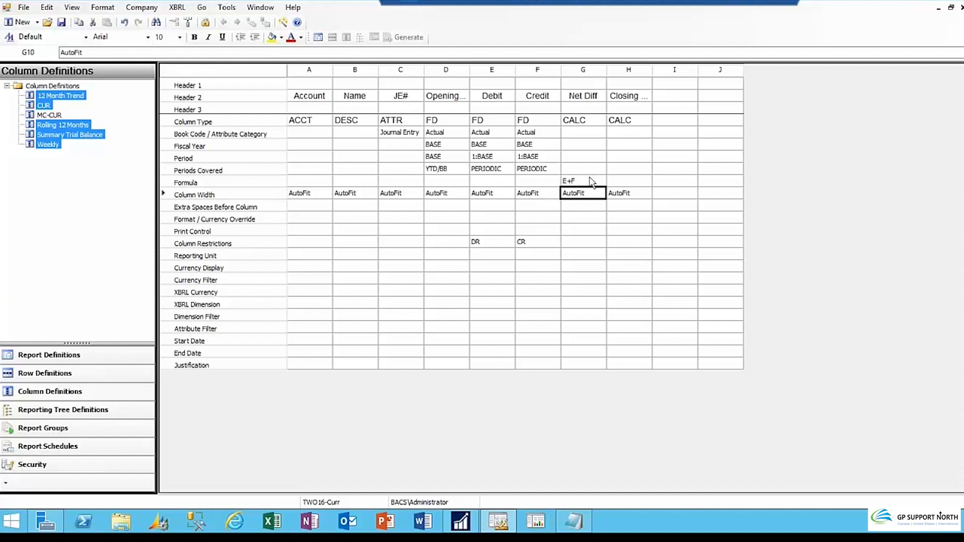
# Step: Enter the formula D+G in column H's Formula cell
pyautogui.click(627, 180)
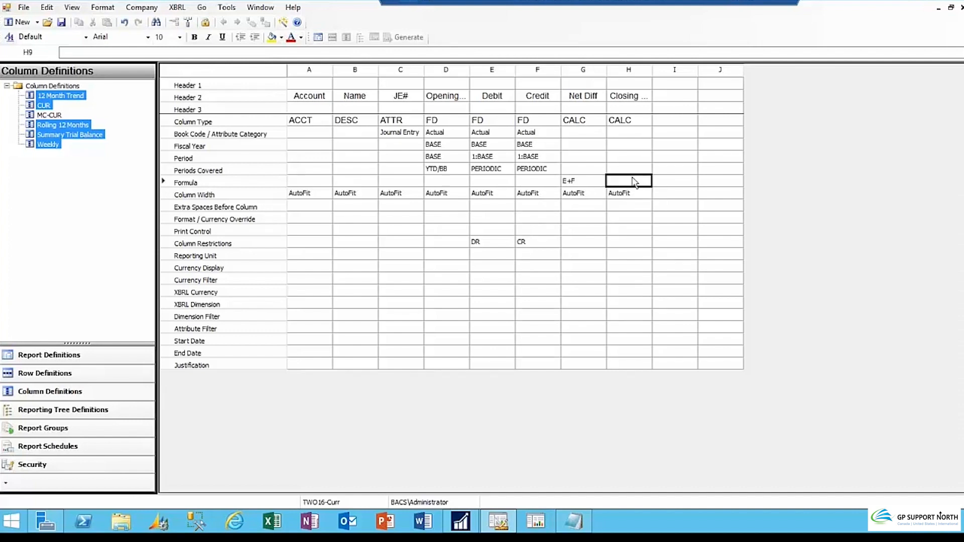
pyautogui.click(445, 69)
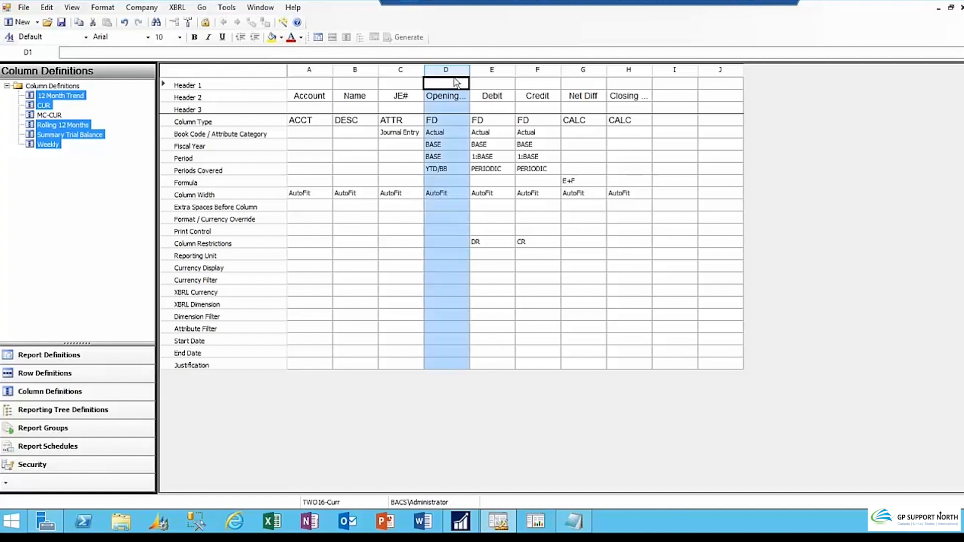
pyautogui.click(627, 181)
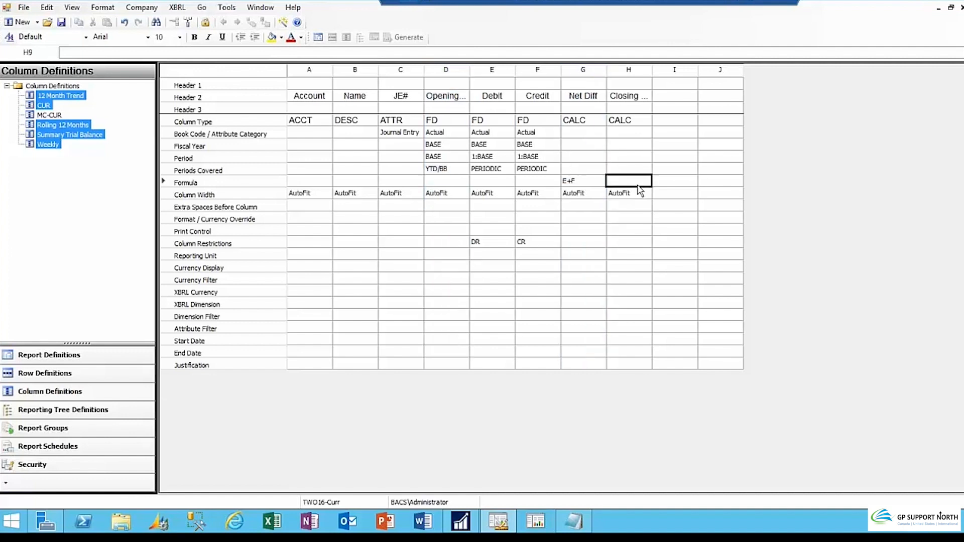
pyautogui.write('d')
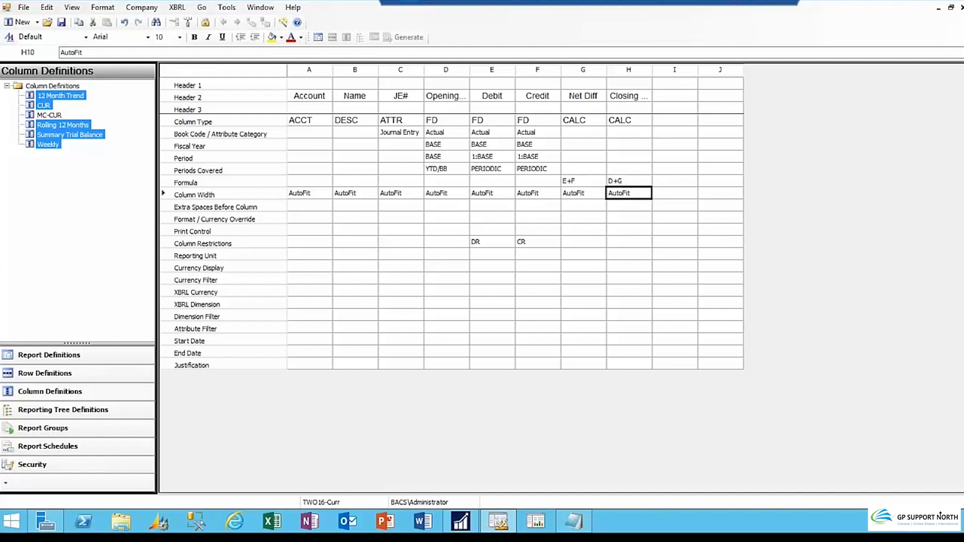
pyautogui.moveTo(655, 192)
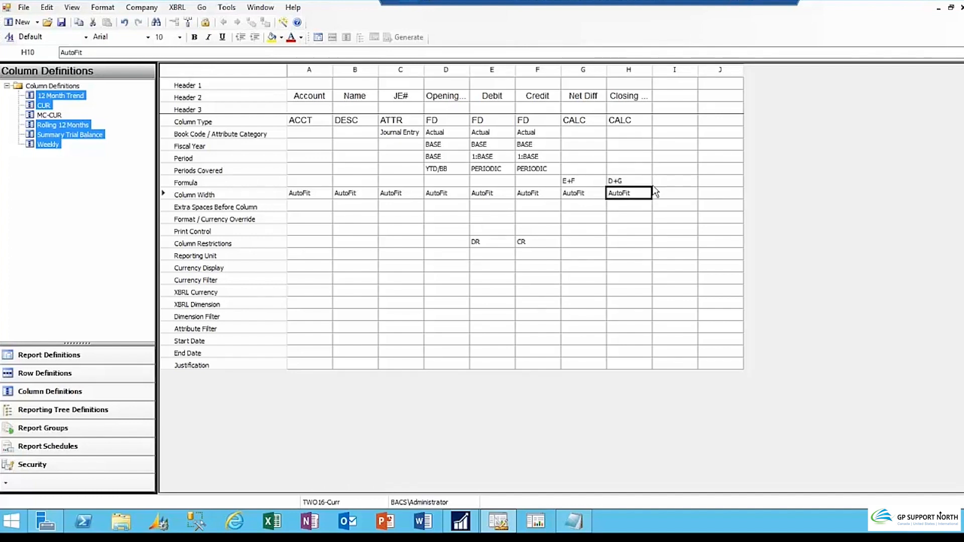
pyautogui.click(49, 355)
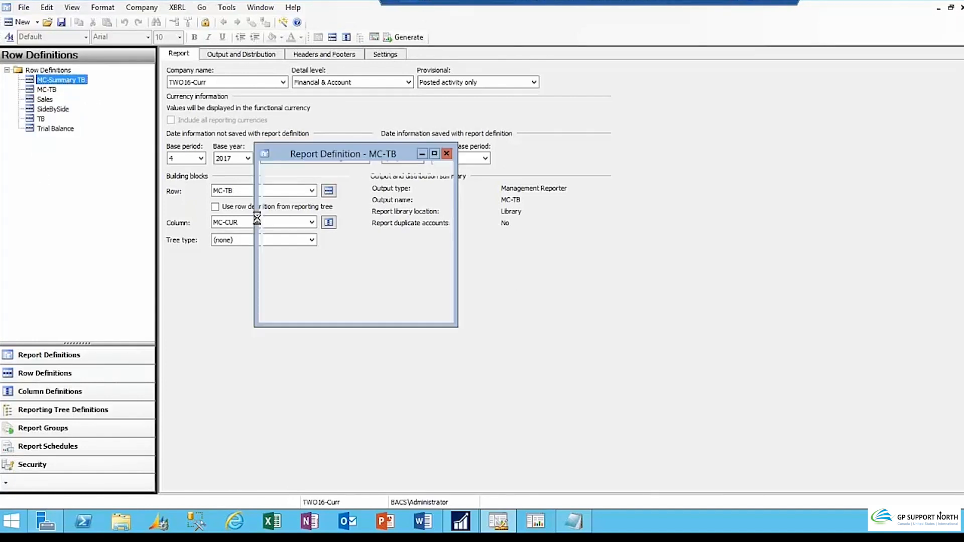
# Step: Review the MC-Summary TB row and column definitions, then return to the 1_TB report definition
pyautogui.click(447, 153)
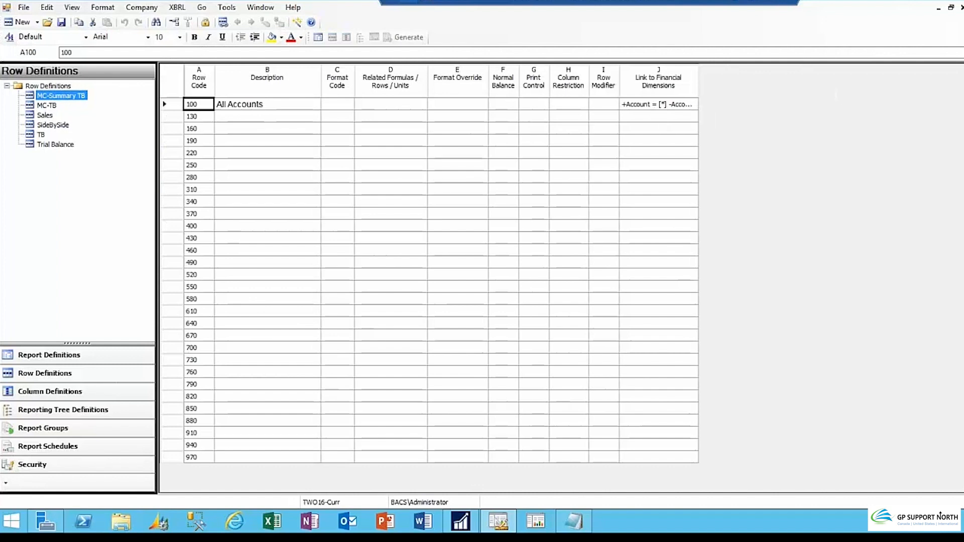
pyautogui.click(48, 355)
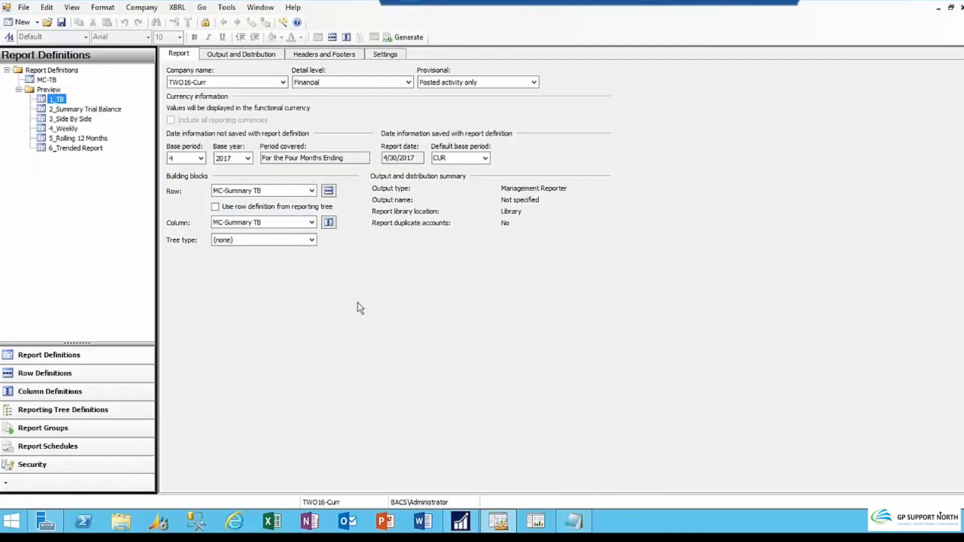
pyautogui.moveTo(288, 264)
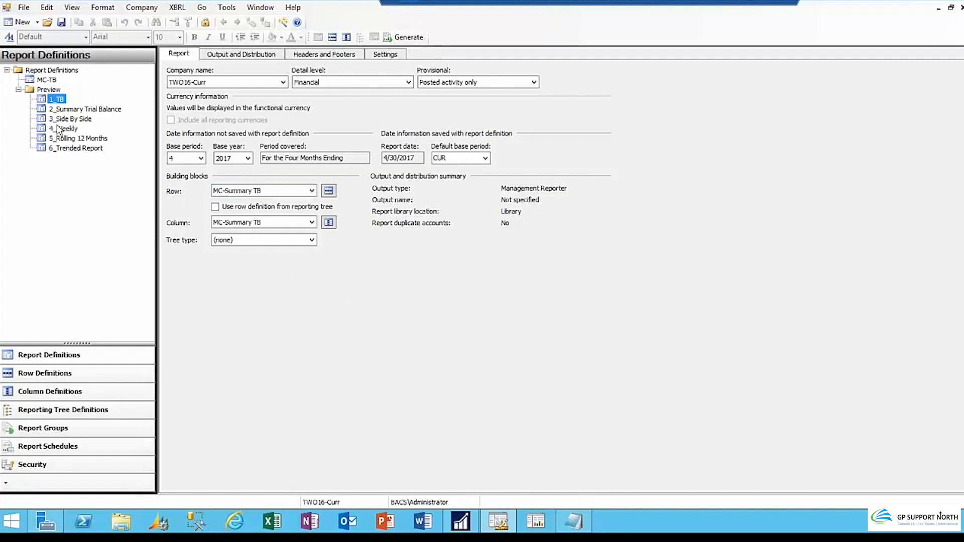
pyautogui.click(44, 373)
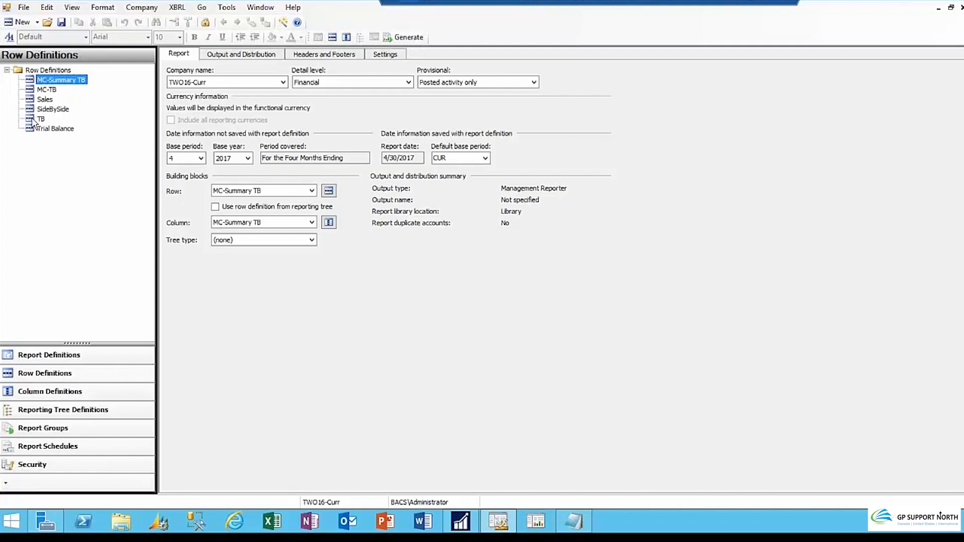
pyautogui.doubleClick(61, 80)
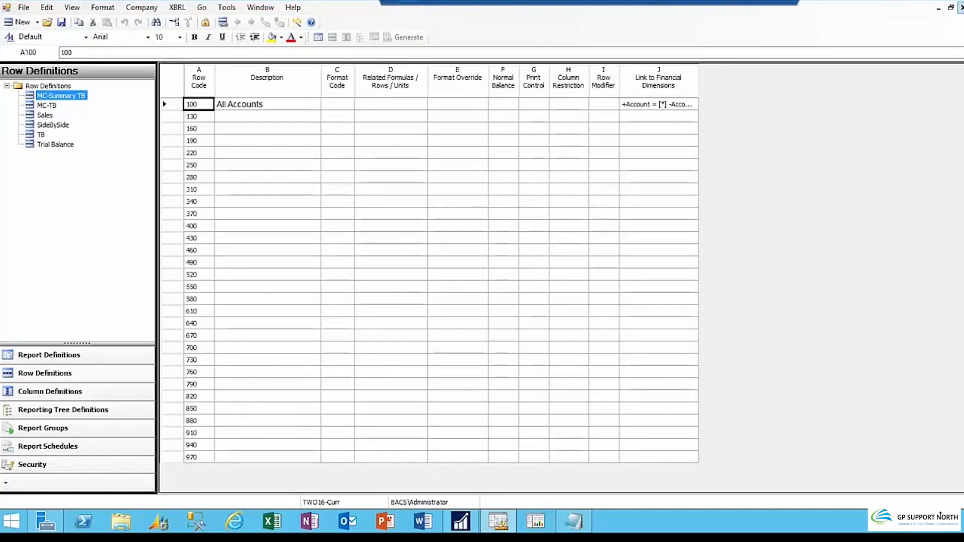
pyautogui.click(50, 392)
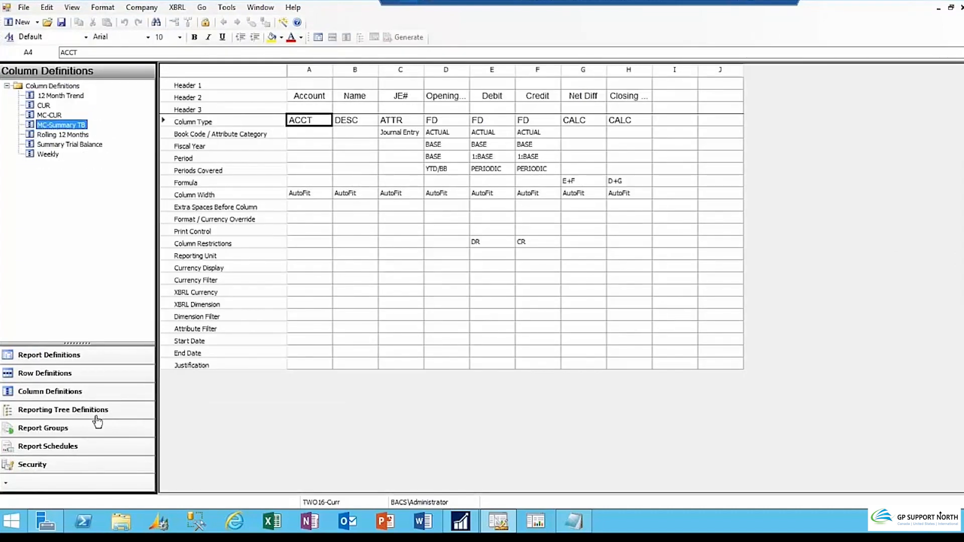
pyautogui.moveTo(958, 33)
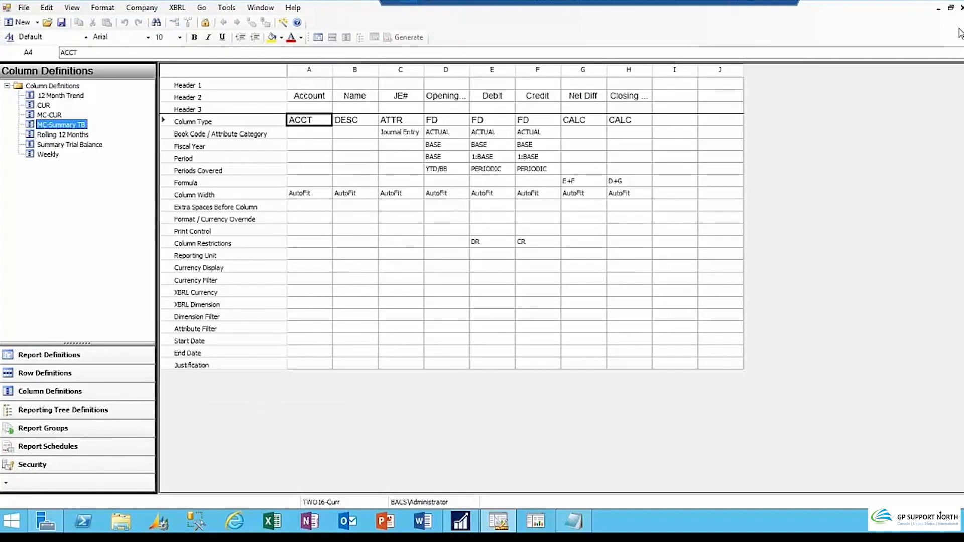
pyautogui.click(48, 355)
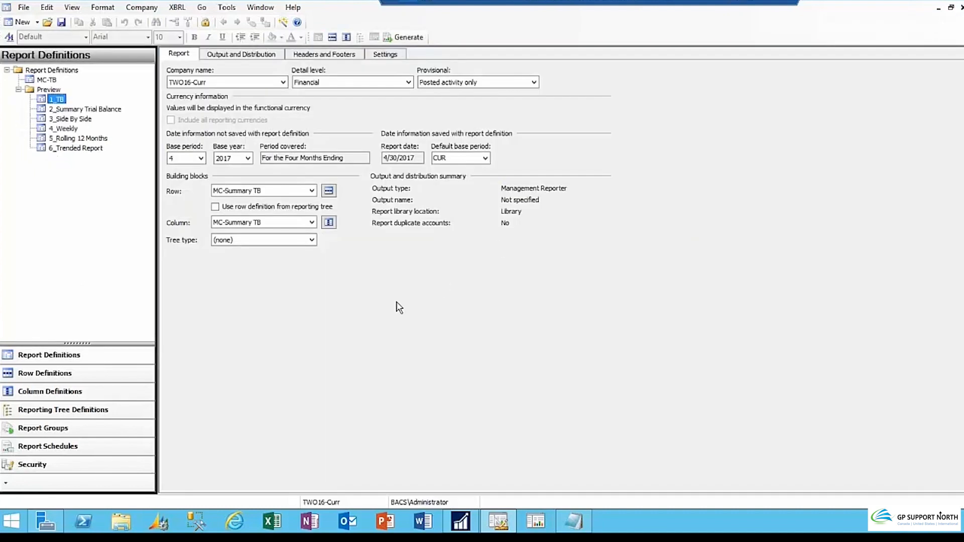
pyautogui.click(322, 54)
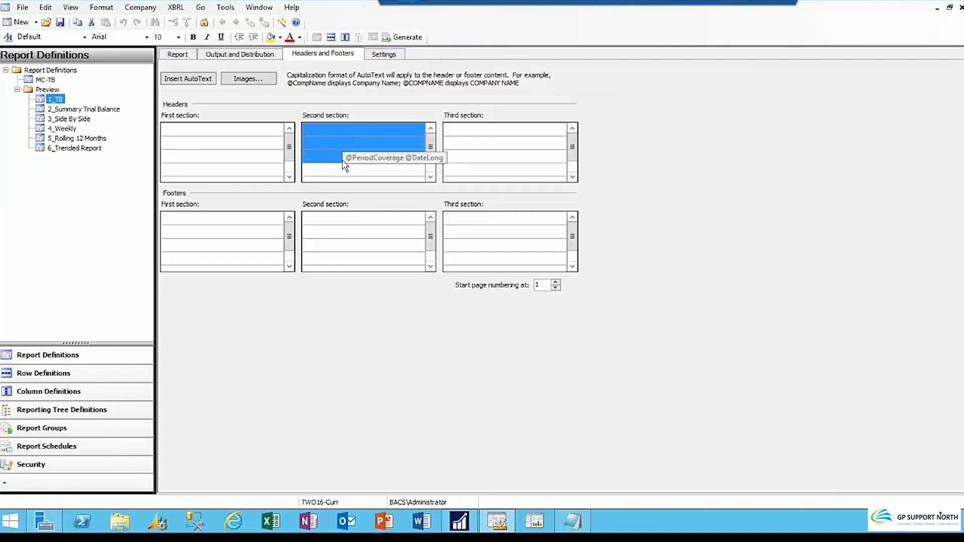
pyautogui.moveTo(226, 137)
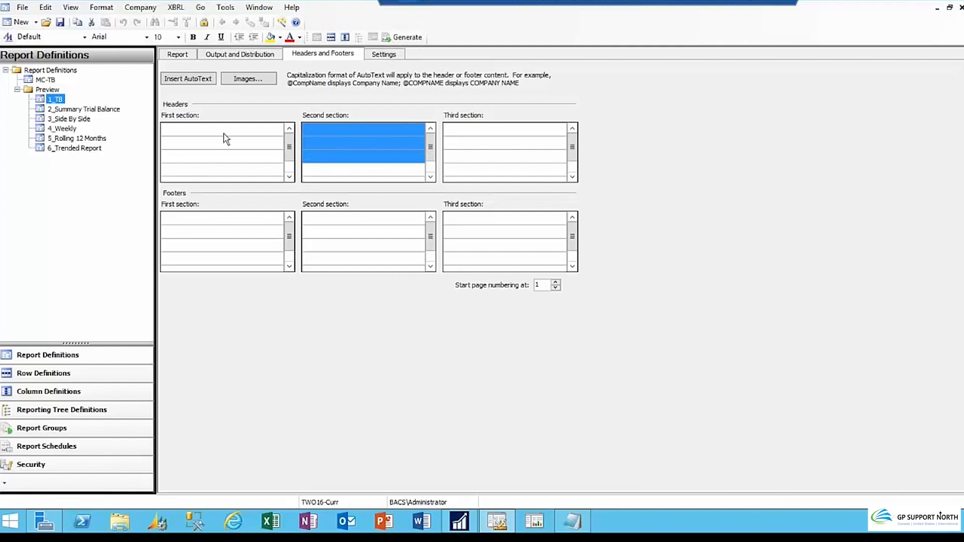
pyautogui.click(224, 129)
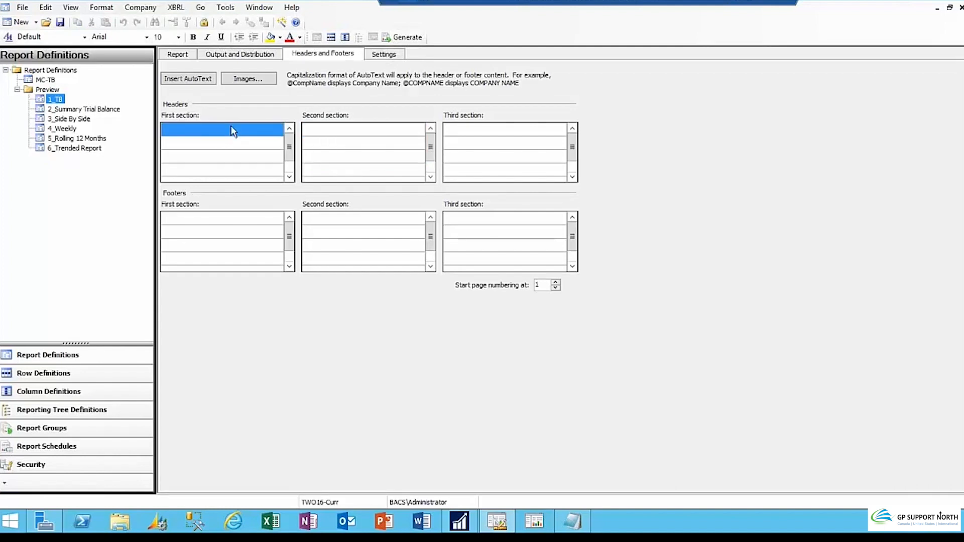
pyautogui.click(188, 78)
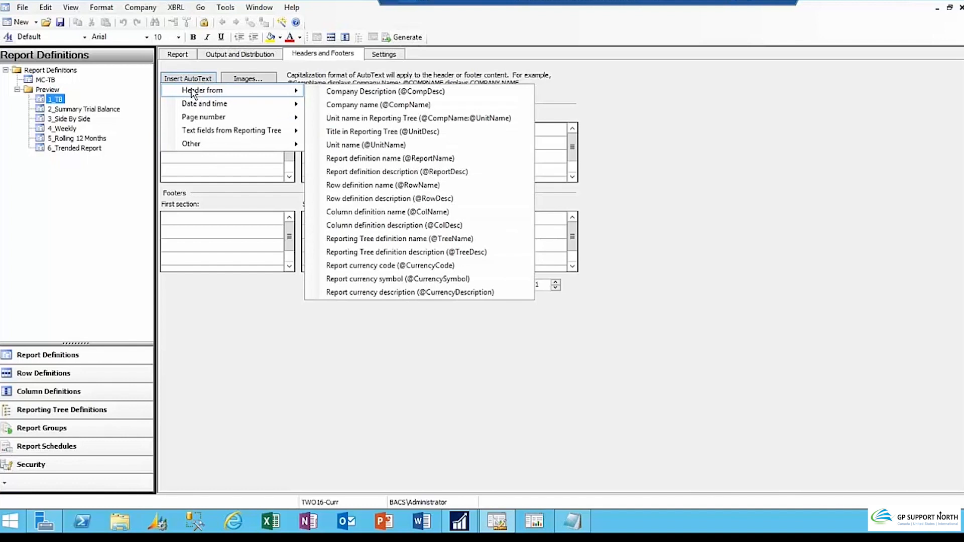
pyautogui.moveTo(212, 92)
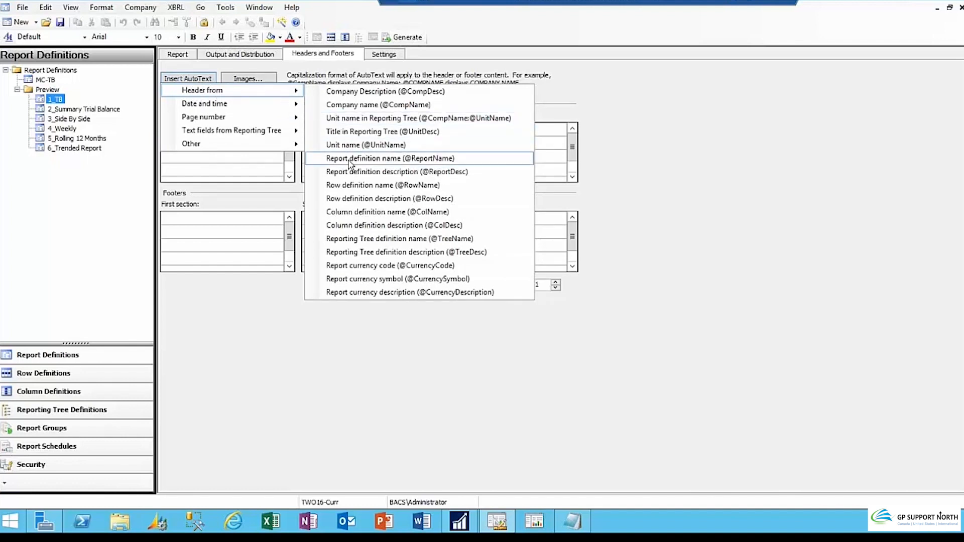
pyautogui.moveTo(353, 198)
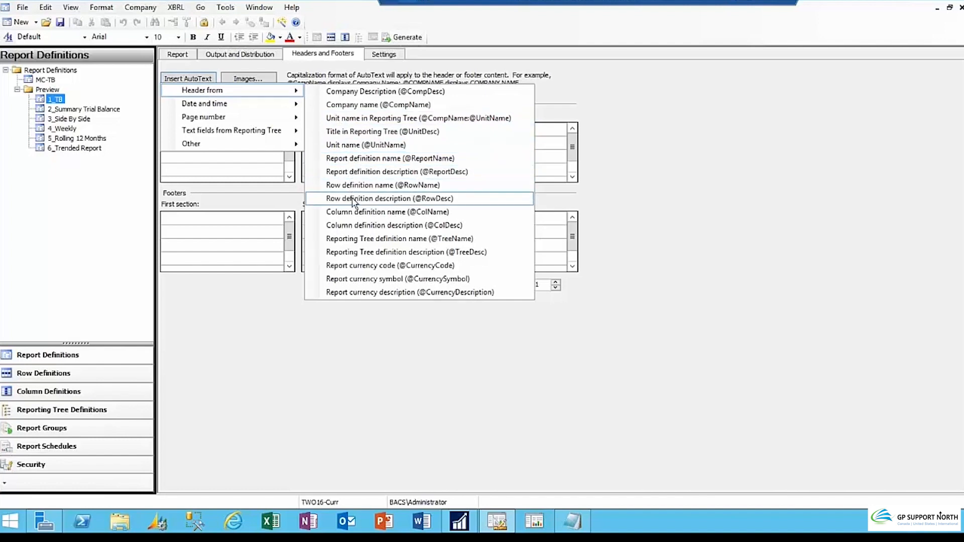
pyautogui.moveTo(357, 185)
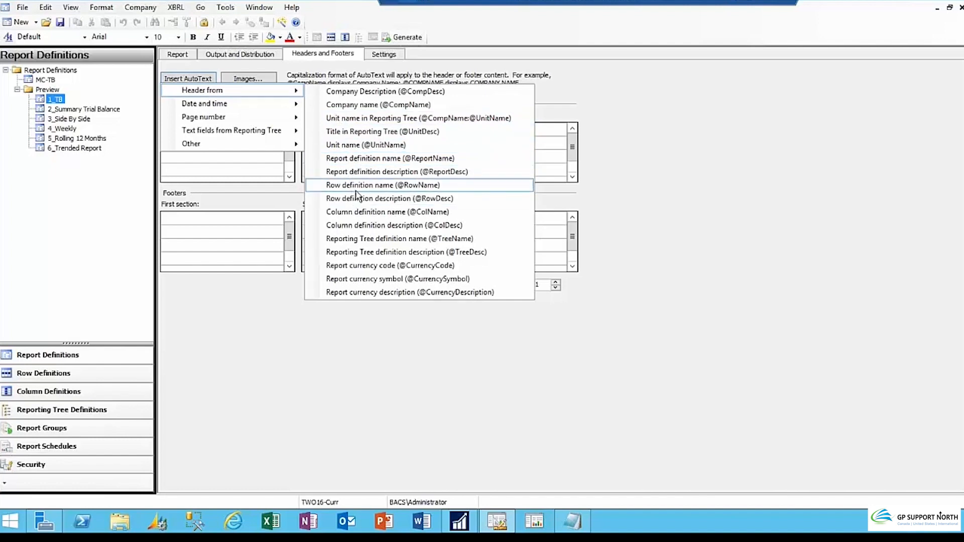
pyautogui.click(390, 158)
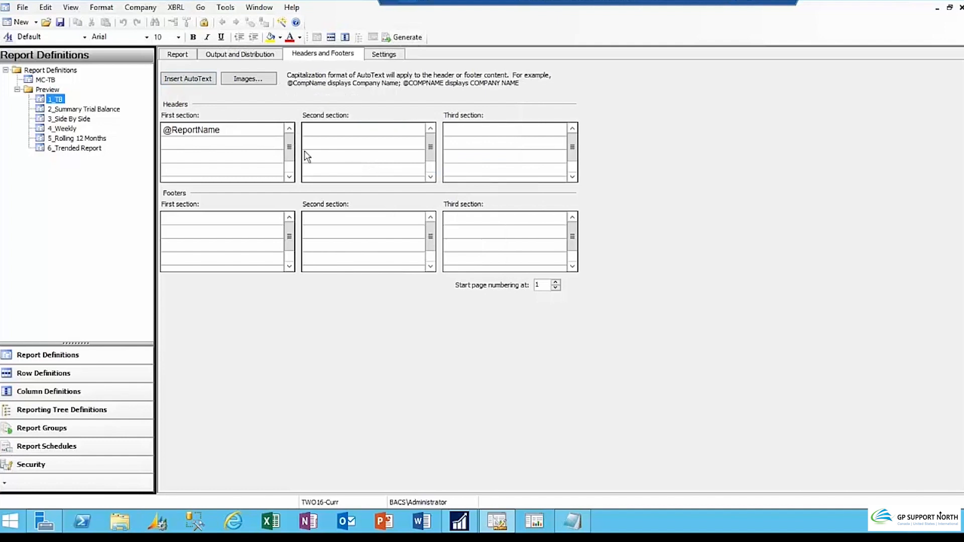
pyautogui.moveTo(234, 146)
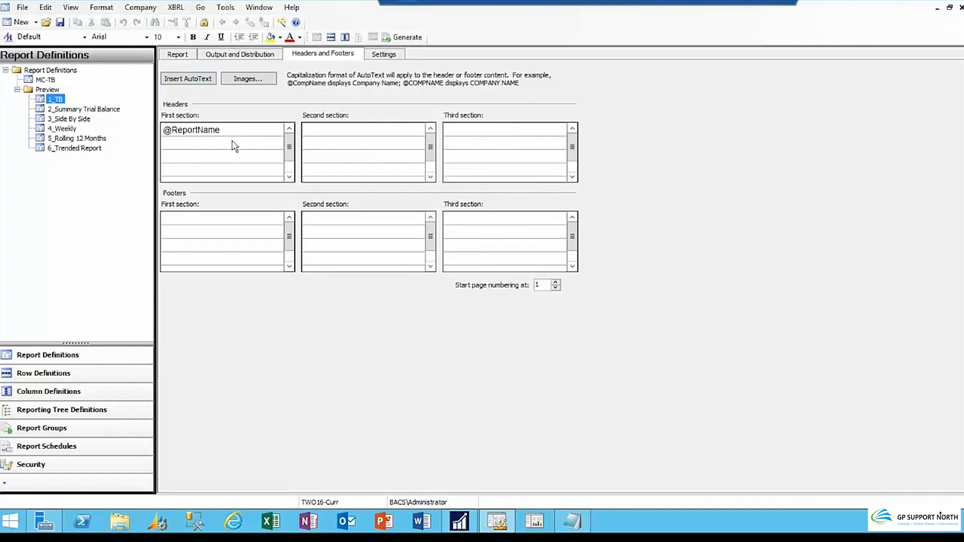
pyautogui.click(222, 144)
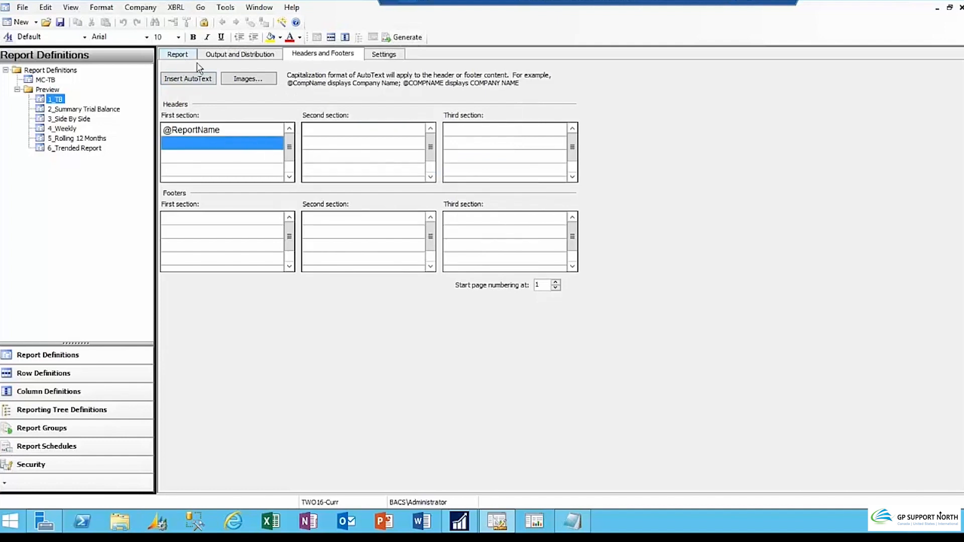
pyautogui.click(188, 79)
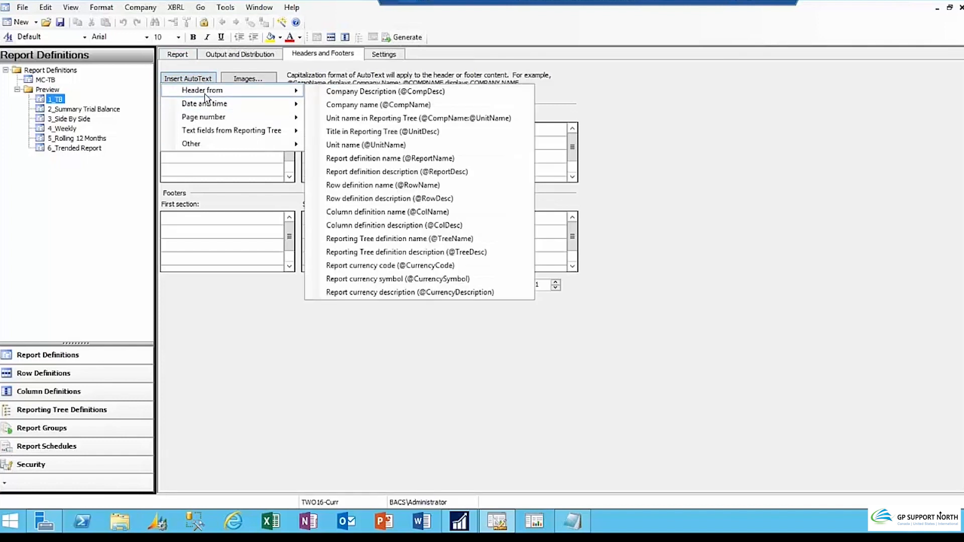
pyautogui.moveTo(400, 131)
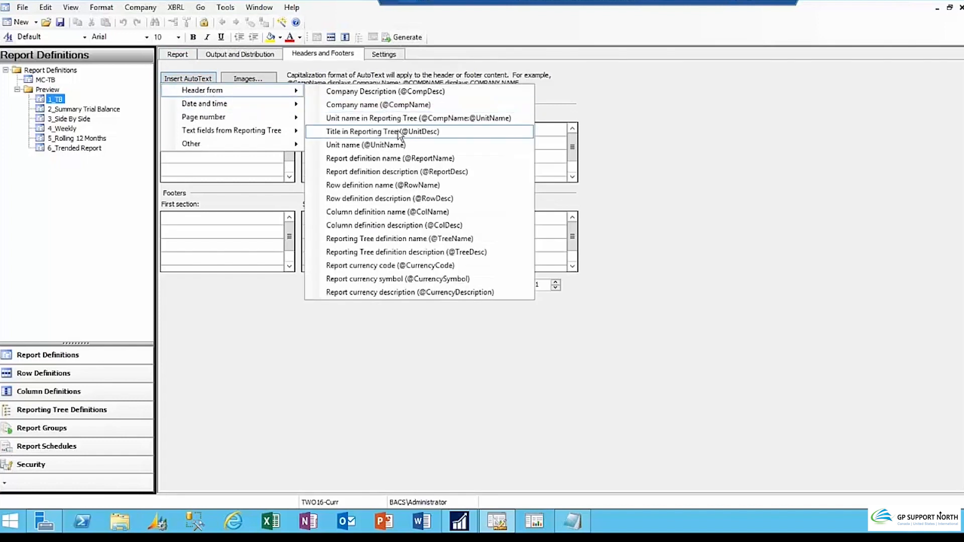
pyautogui.click(378, 104)
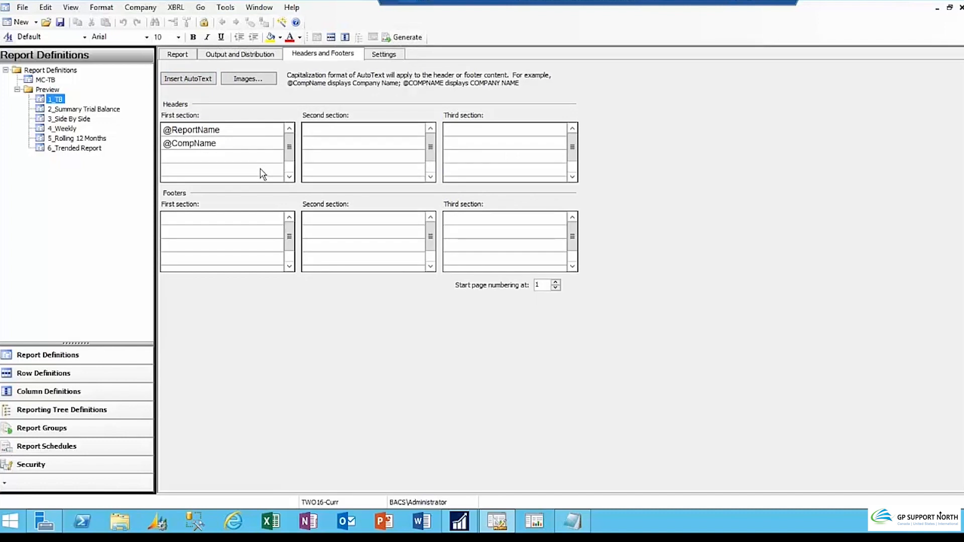
pyautogui.moveTo(272, 139)
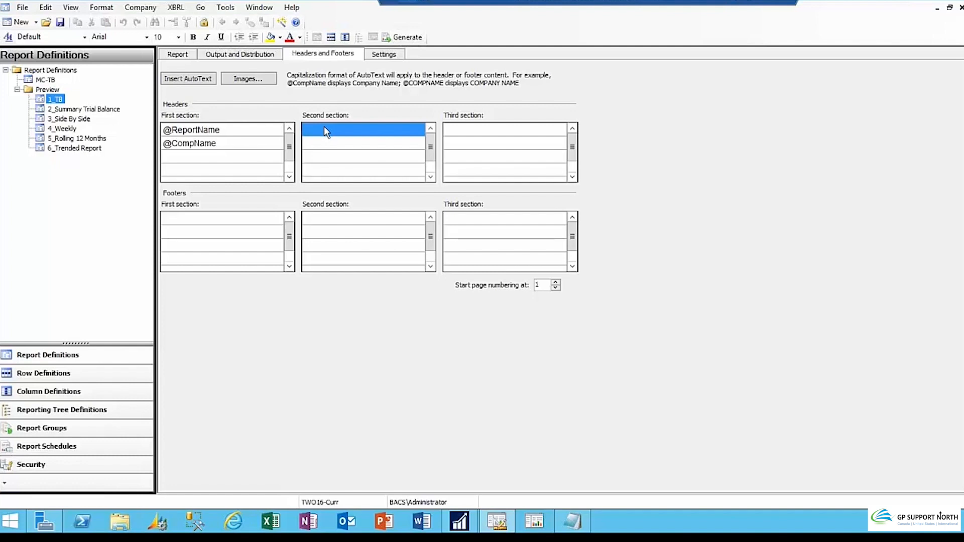
pyautogui.moveTo(324, 136)
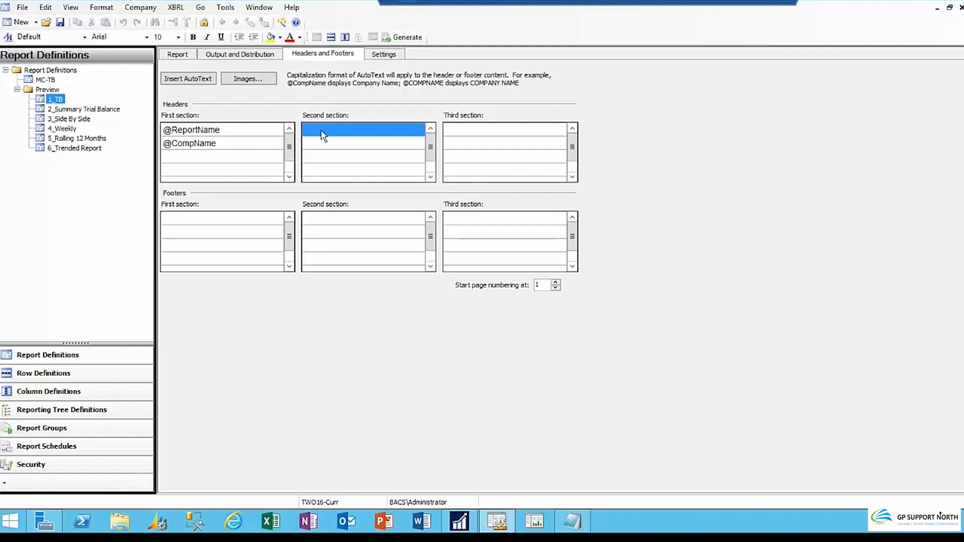
pyautogui.click(189, 79)
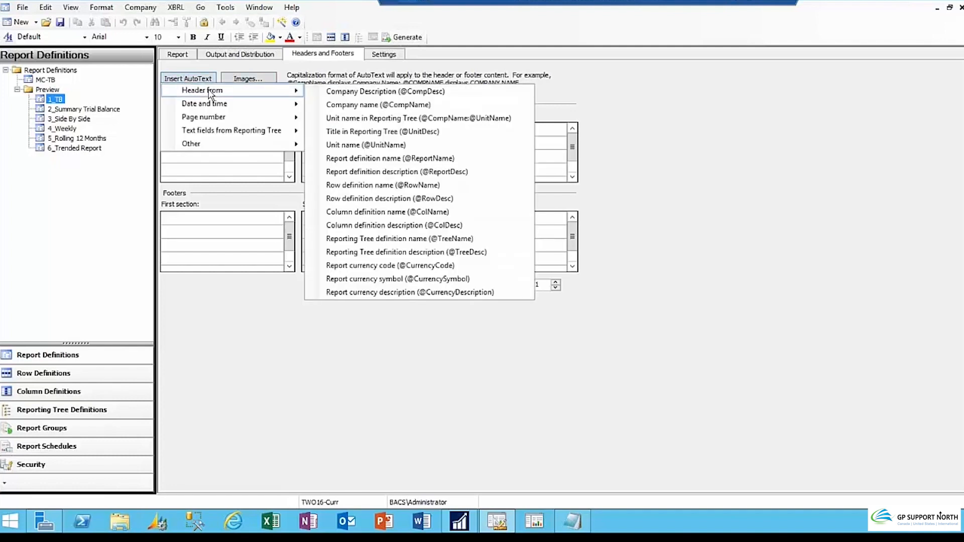
pyautogui.moveTo(390, 159)
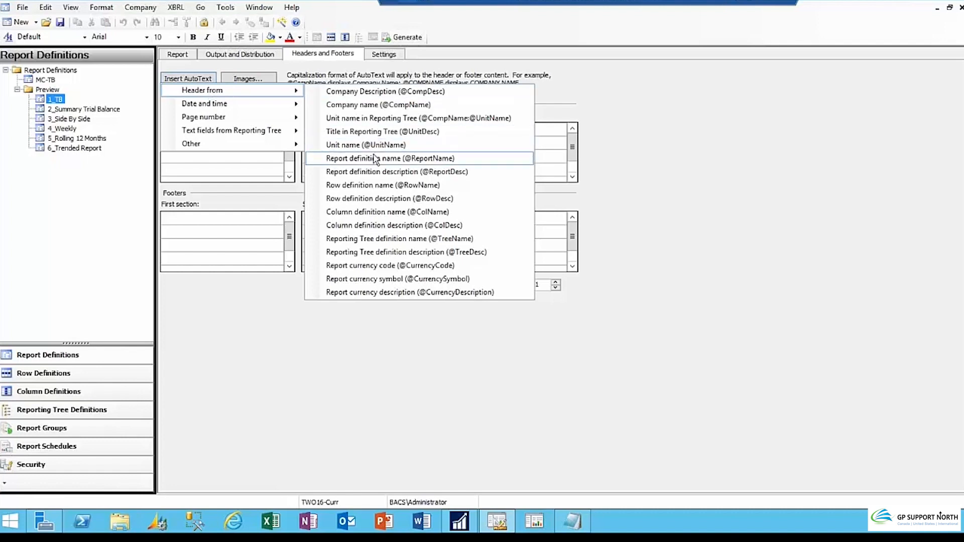
pyautogui.moveTo(381, 172)
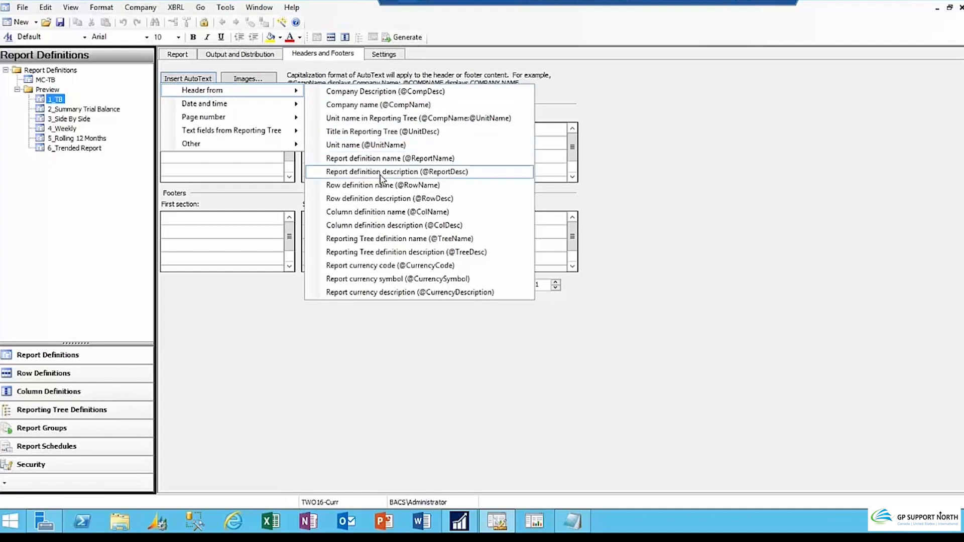
pyautogui.click(397, 171)
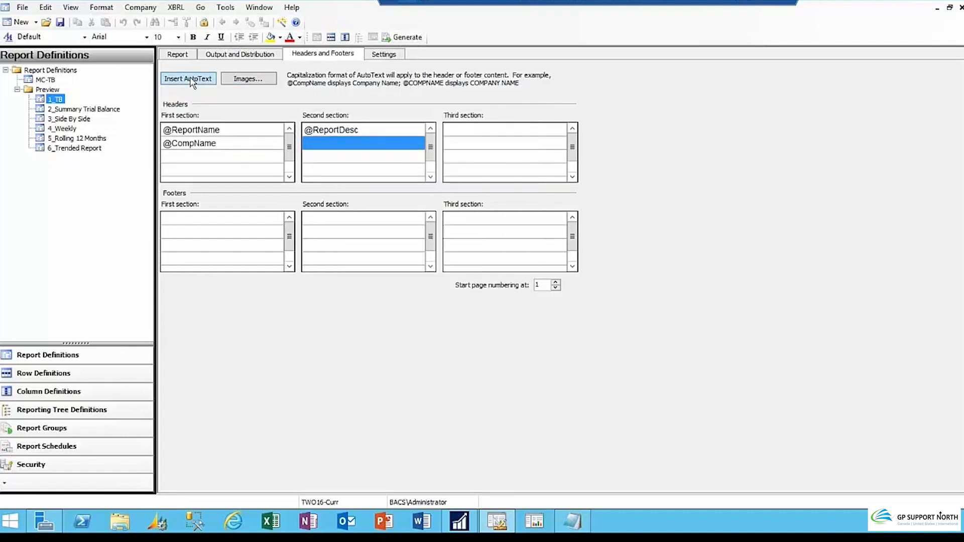
pyautogui.click(187, 78)
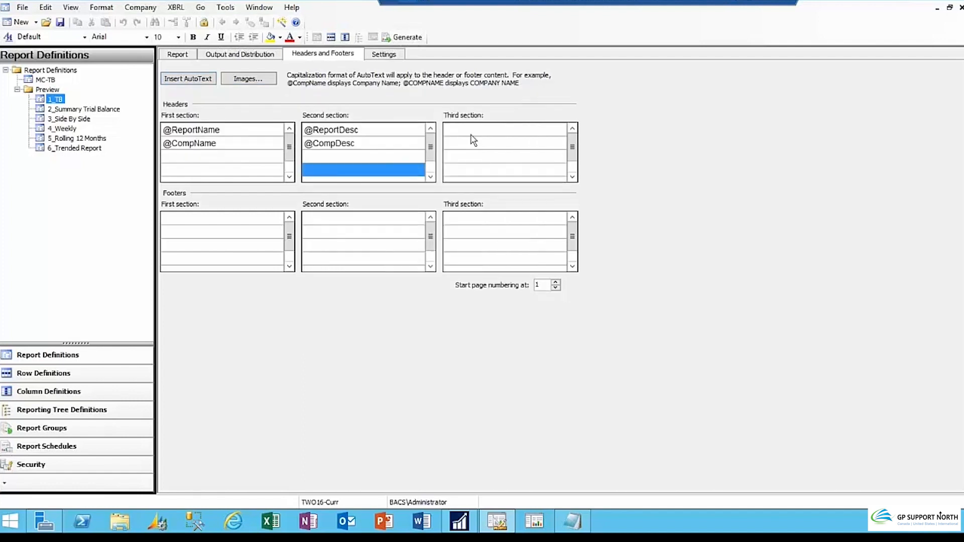
pyautogui.click(504, 130)
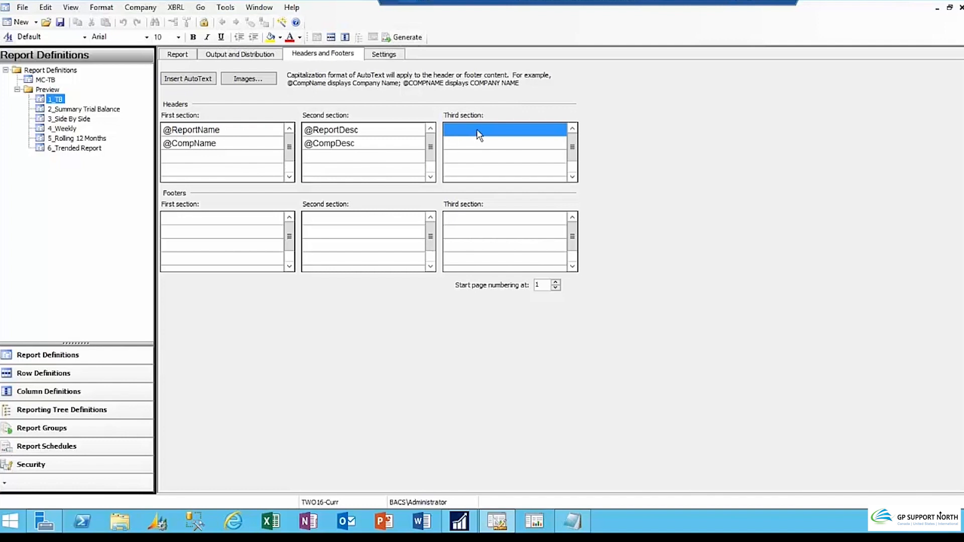
pyautogui.click(188, 79)
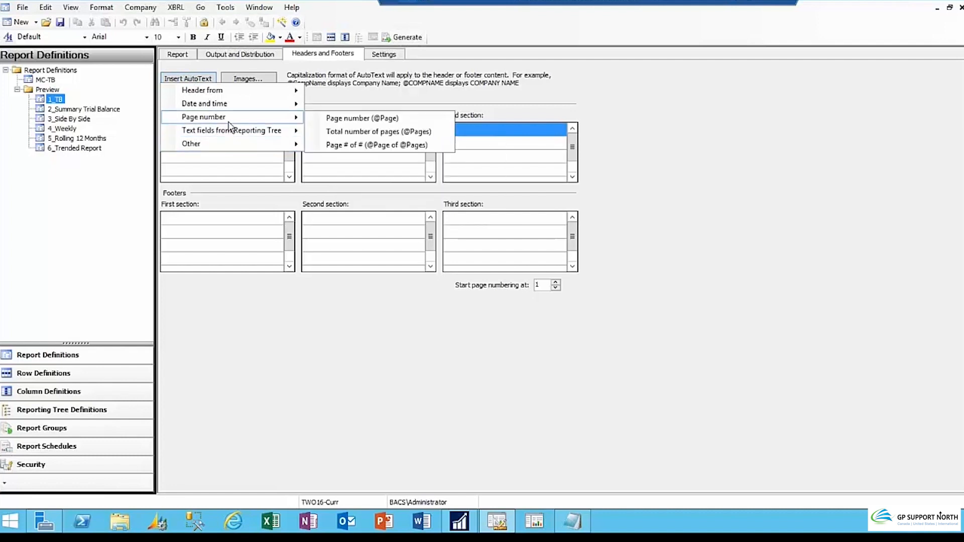
pyautogui.click(362, 118)
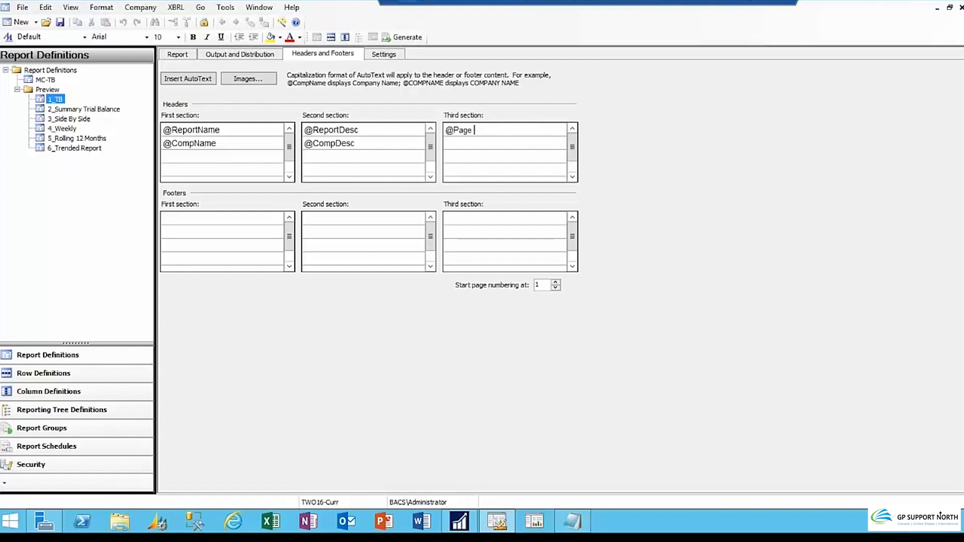
pyautogui.write('of')
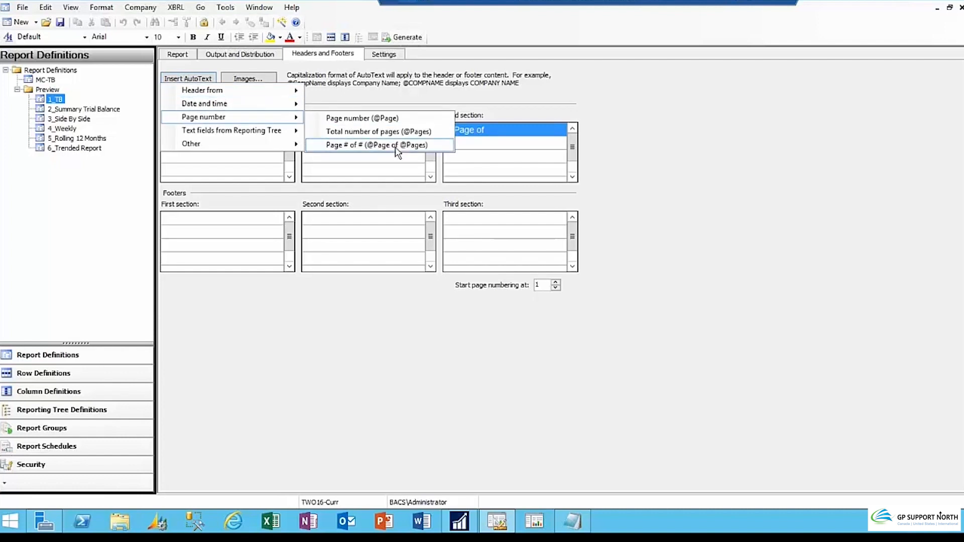
pyautogui.moveTo(418, 151)
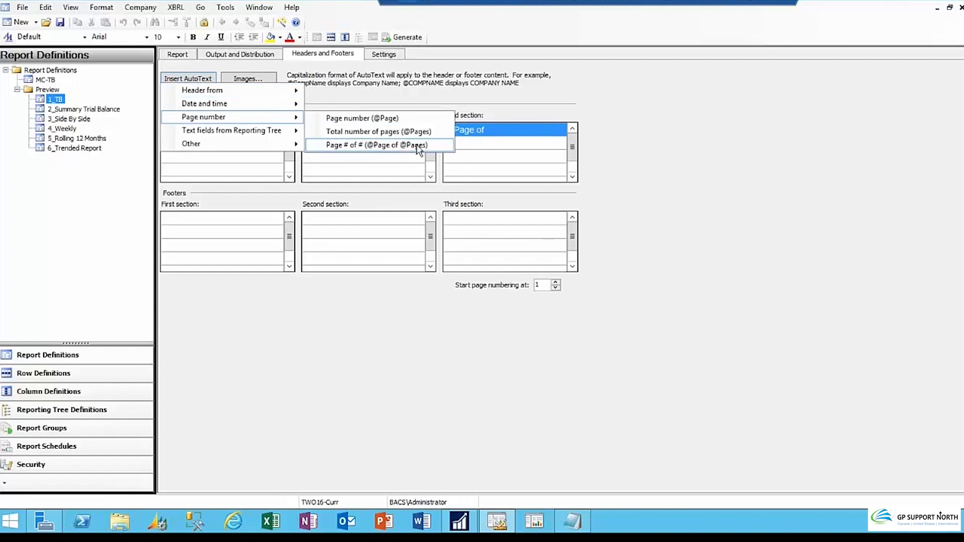
pyautogui.click(372, 145)
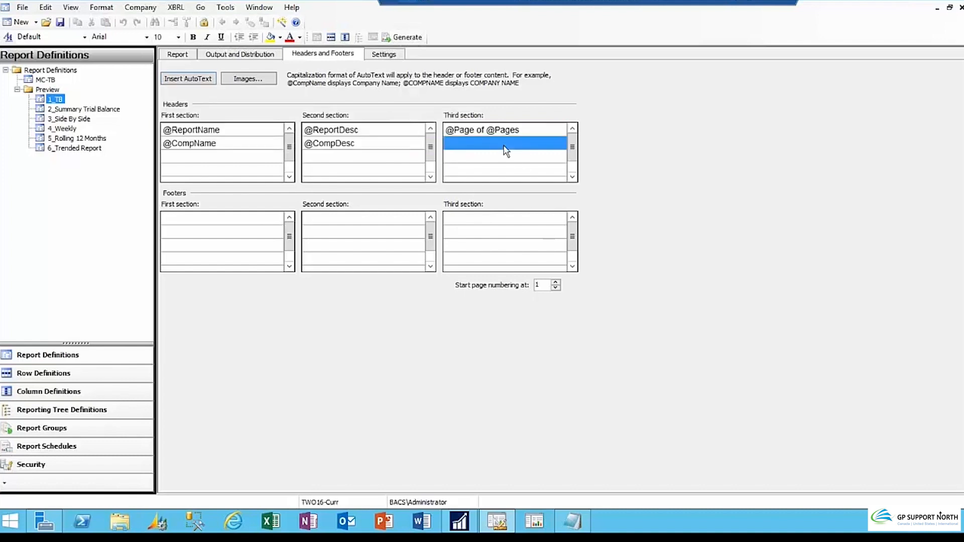
pyautogui.moveTo(477, 142)
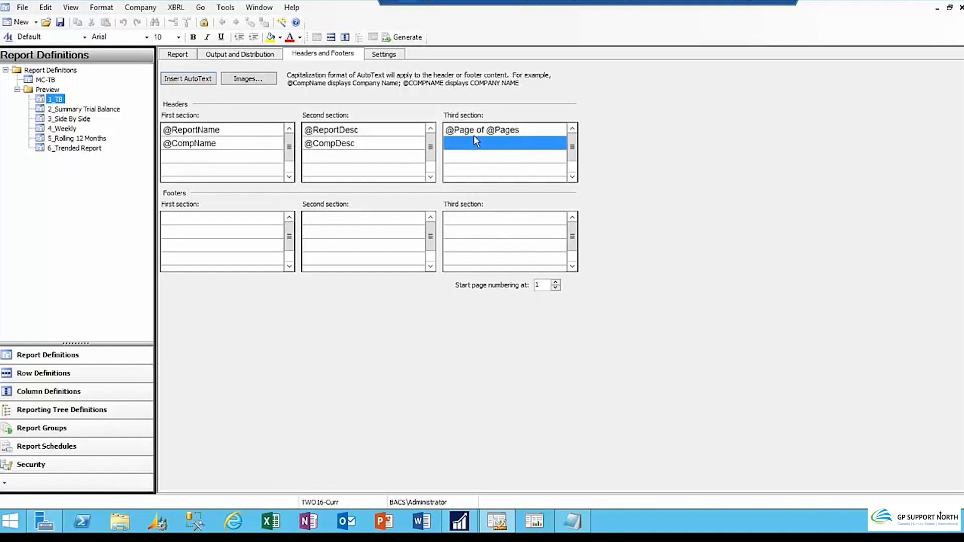
pyautogui.click(481, 130)
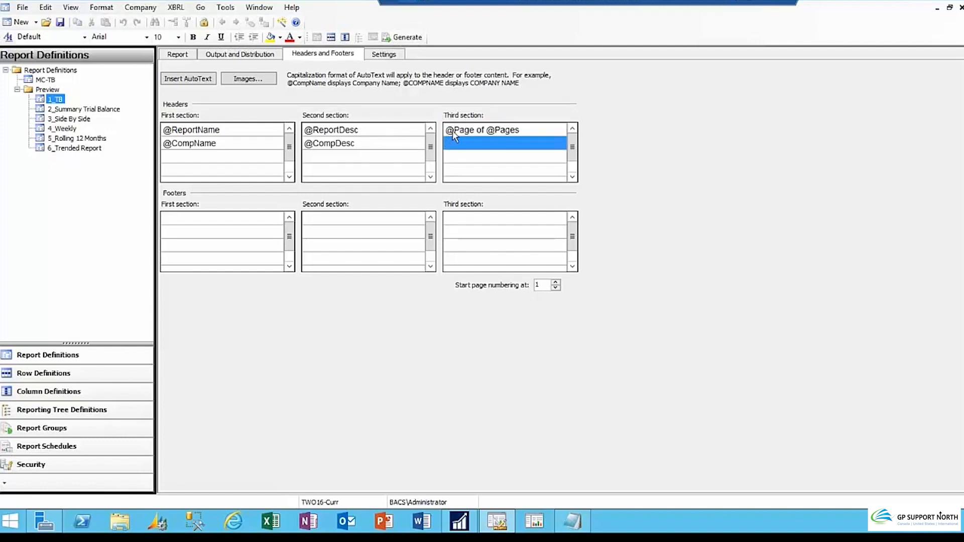
pyautogui.moveTo(463, 136)
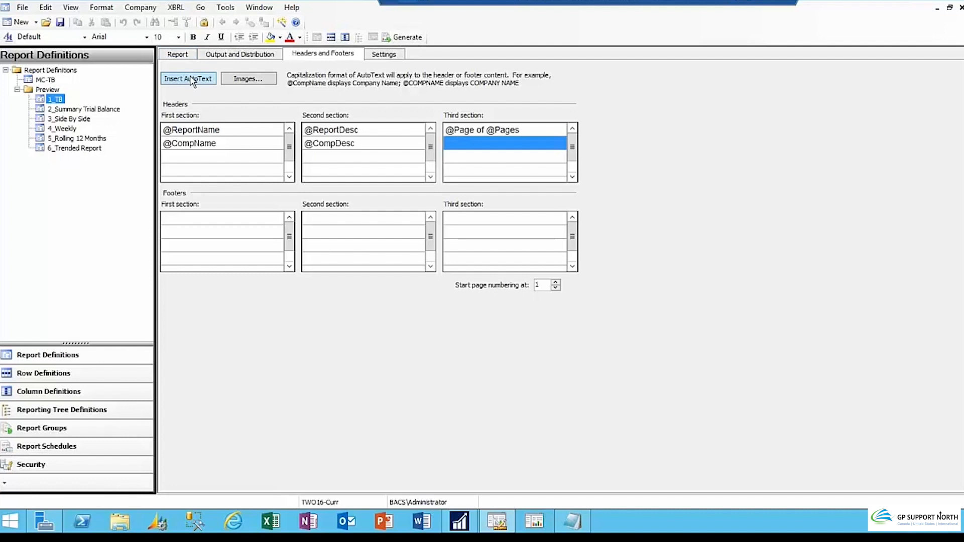
pyautogui.click(187, 78)
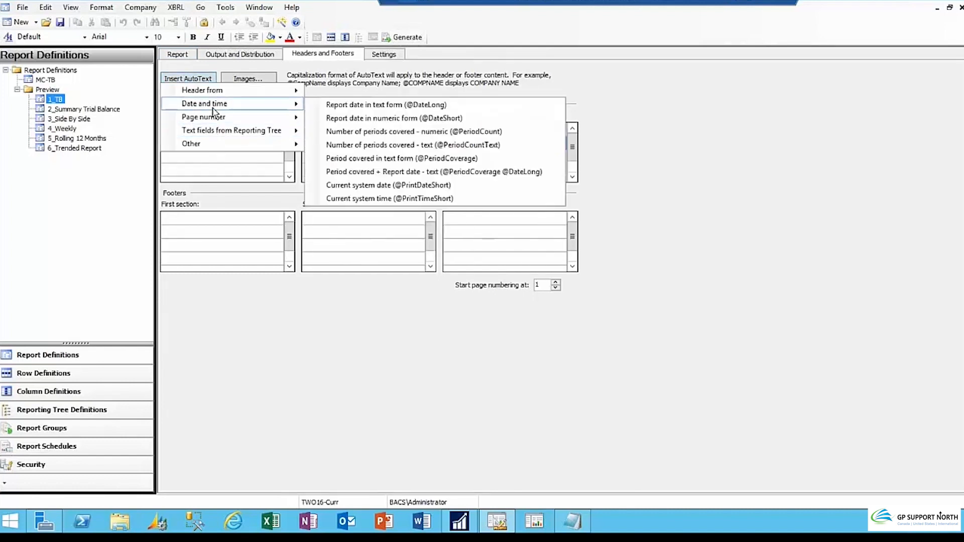
pyautogui.moveTo(233, 128)
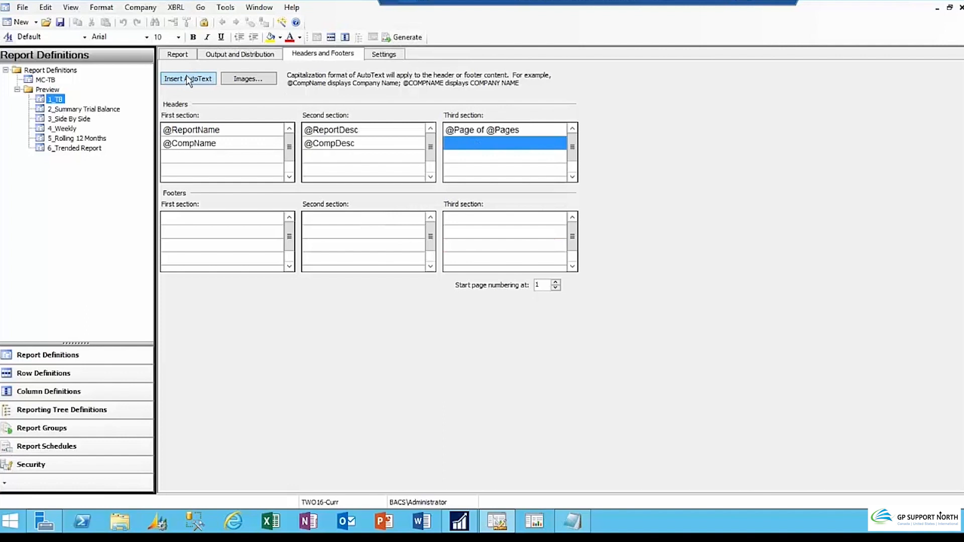
pyautogui.click(187, 79)
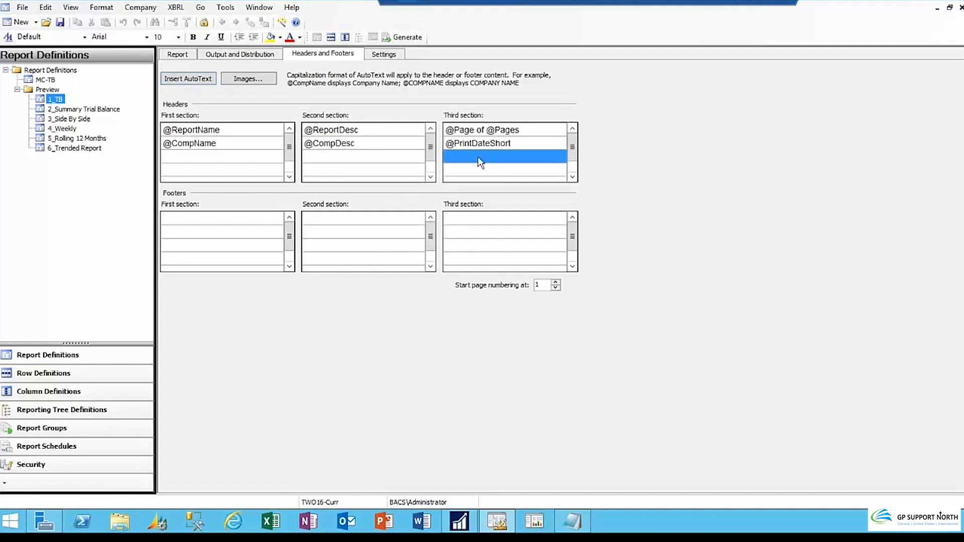
pyautogui.click(188, 79)
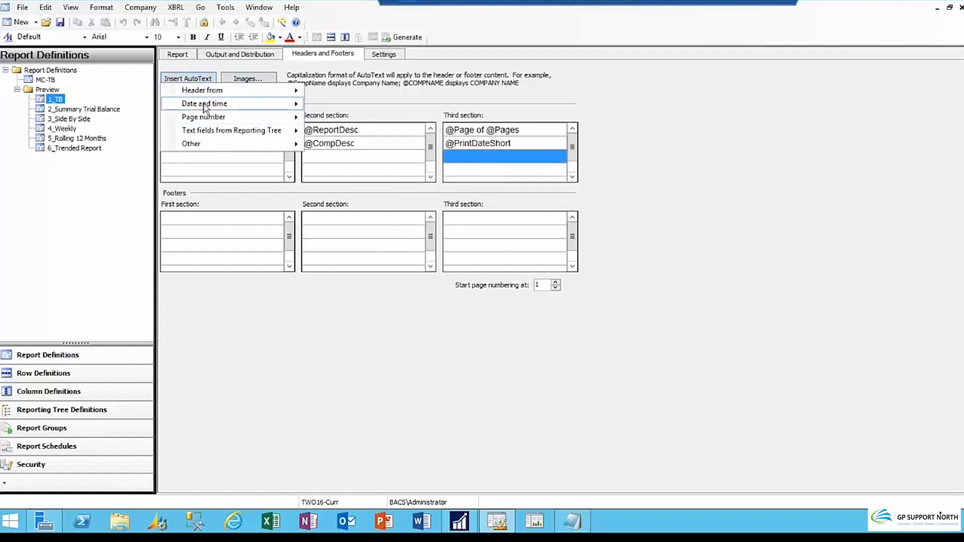